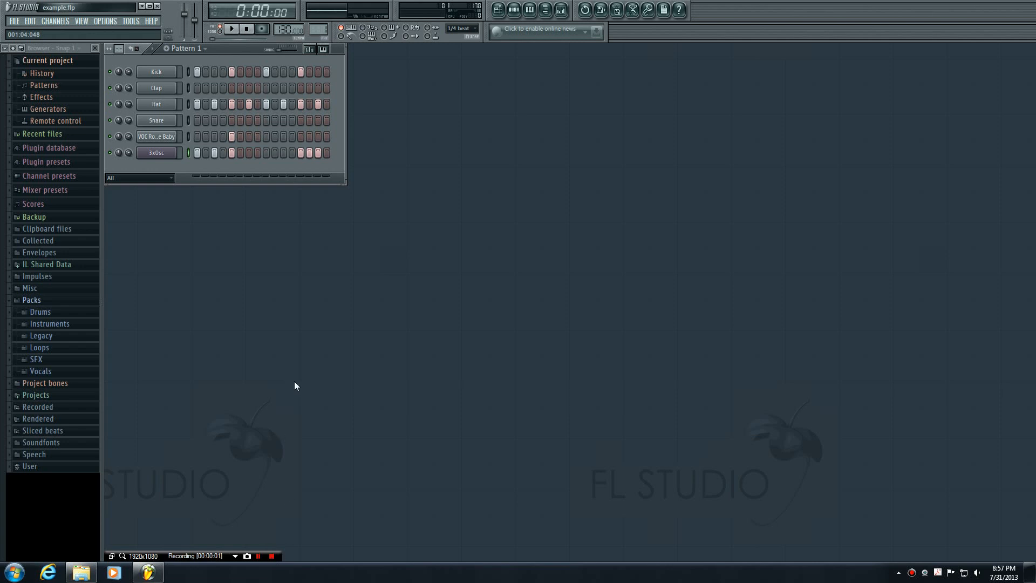
pyautogui.moveTo(281, 424)
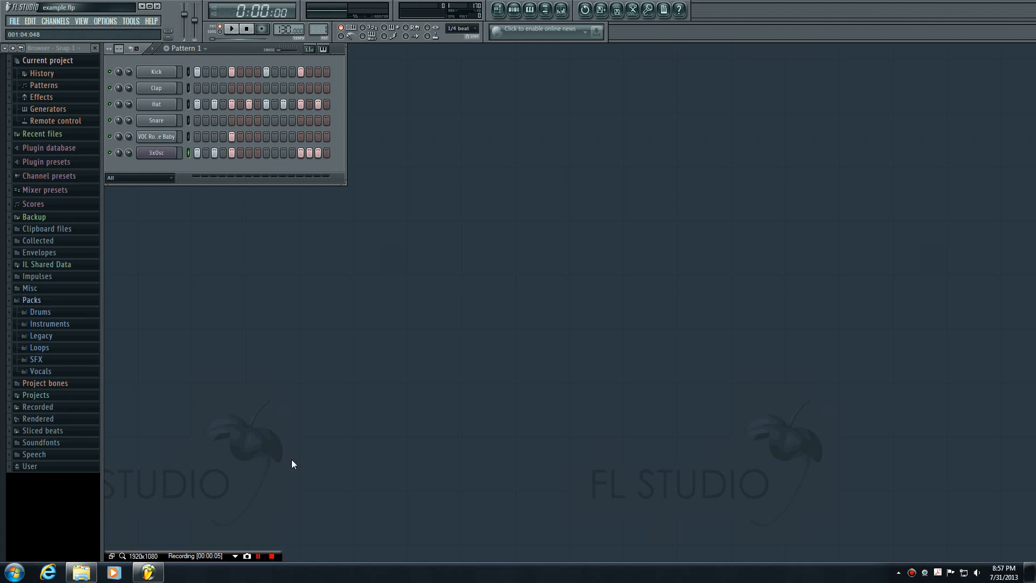
pyautogui.moveTo(331, 269)
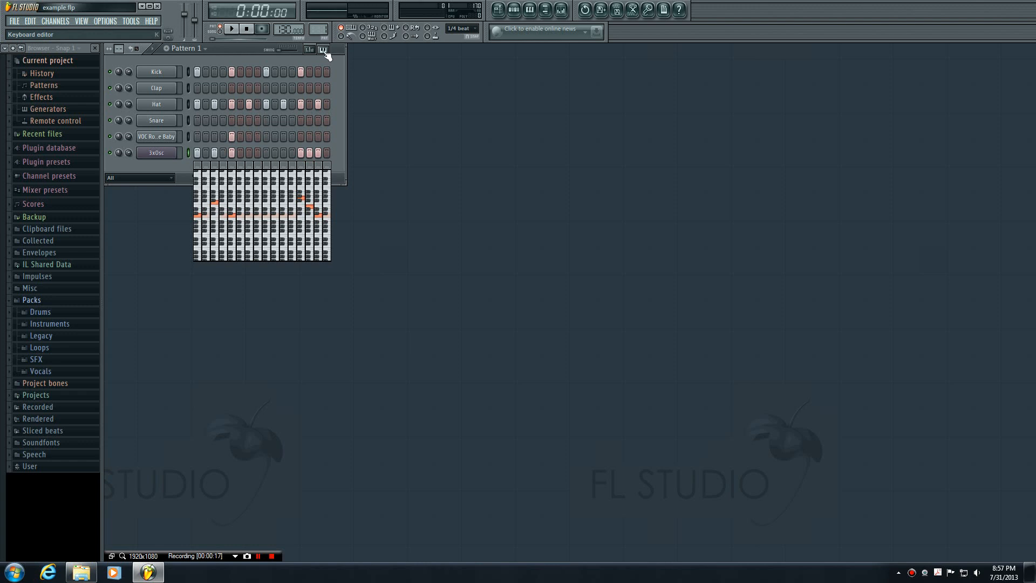
pyautogui.moveTo(325, 56)
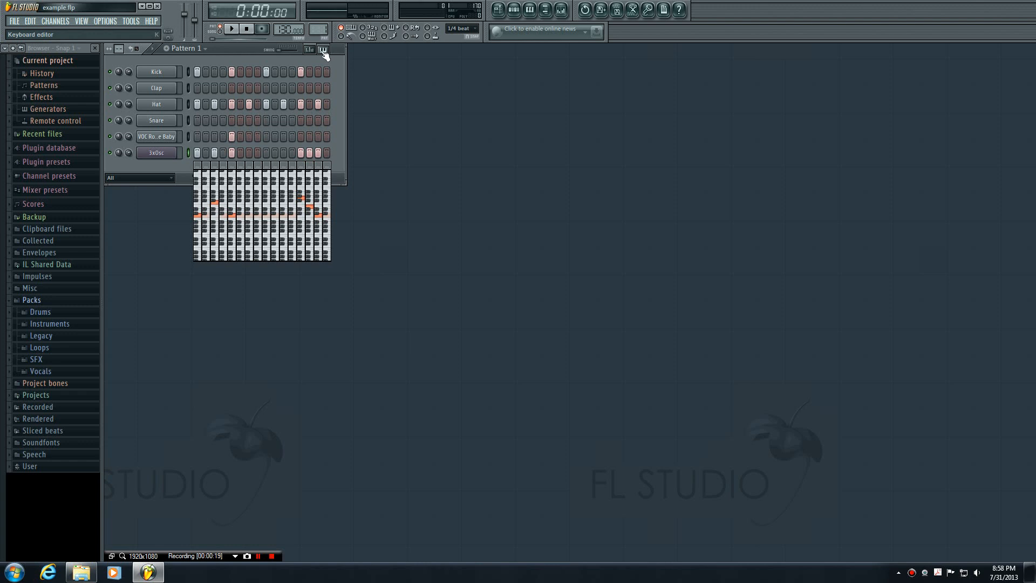
# Toggle the Channel Rack keyboard editor off and back on to show per-step note pitches
pyautogui.click(322, 48)
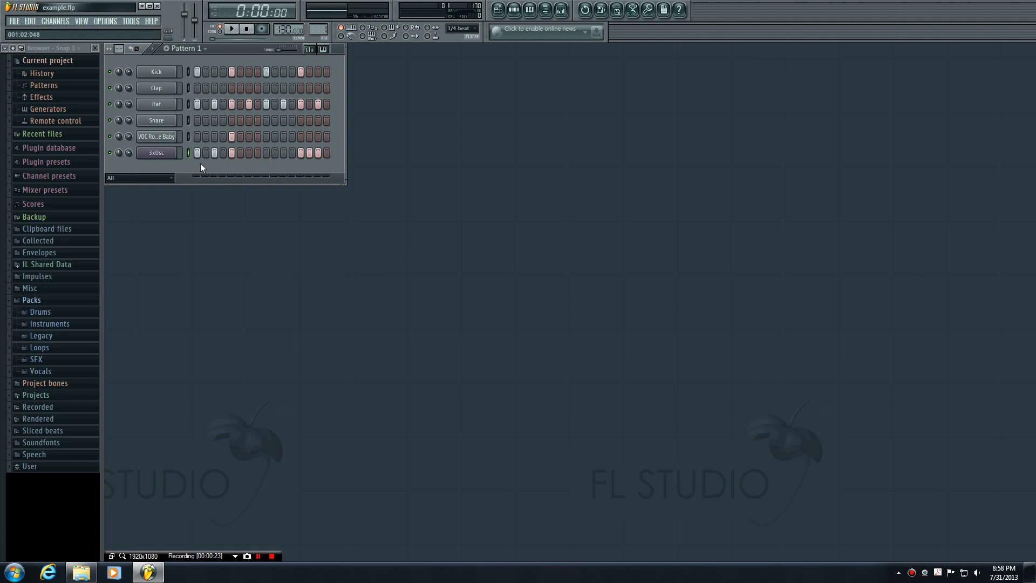
pyautogui.click(323, 48)
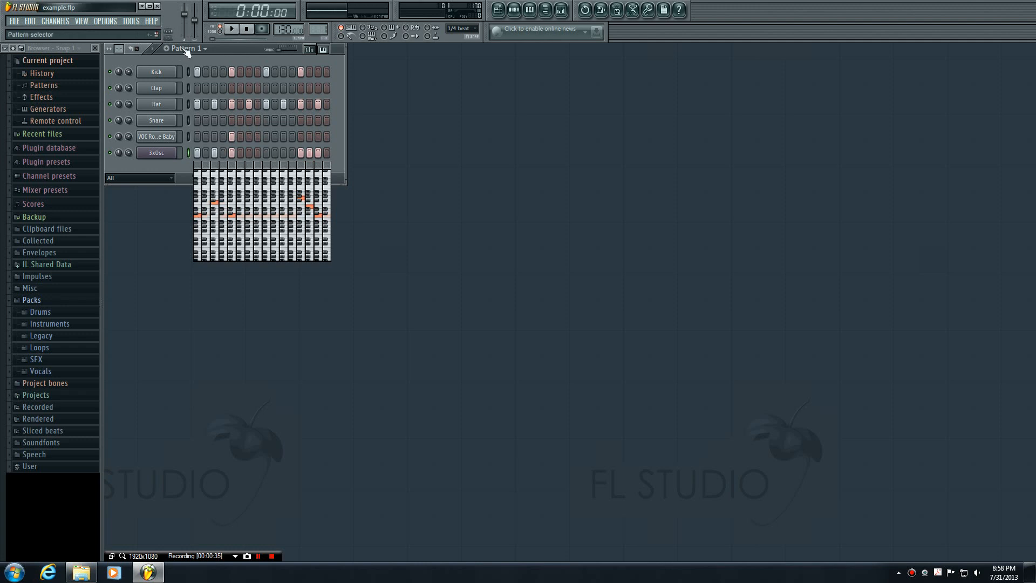
# Audition the step-sequencer pattern with Play and Stop before opening the 3xOsc channel options
pyautogui.click(231, 28)
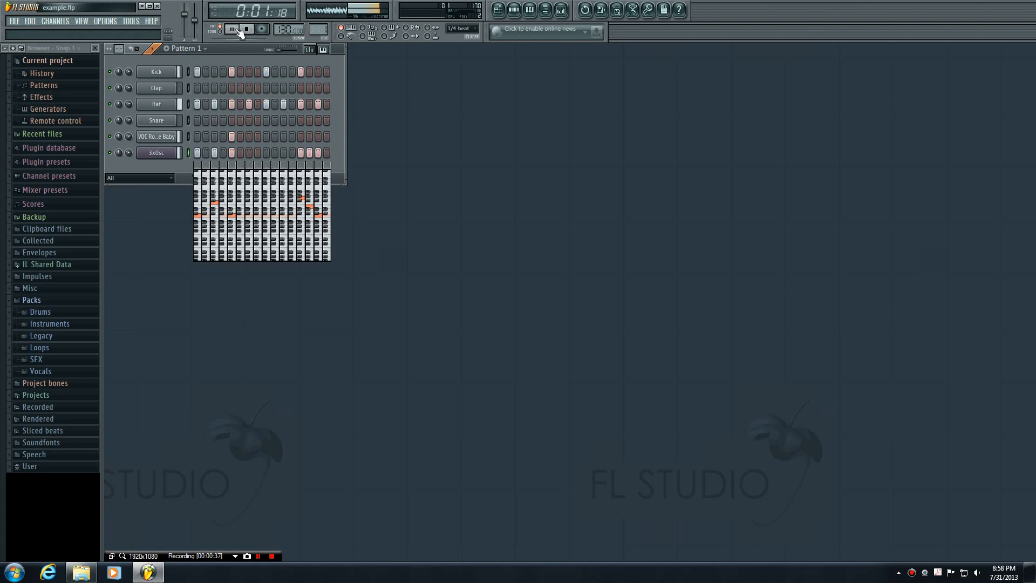
pyautogui.click(232, 29)
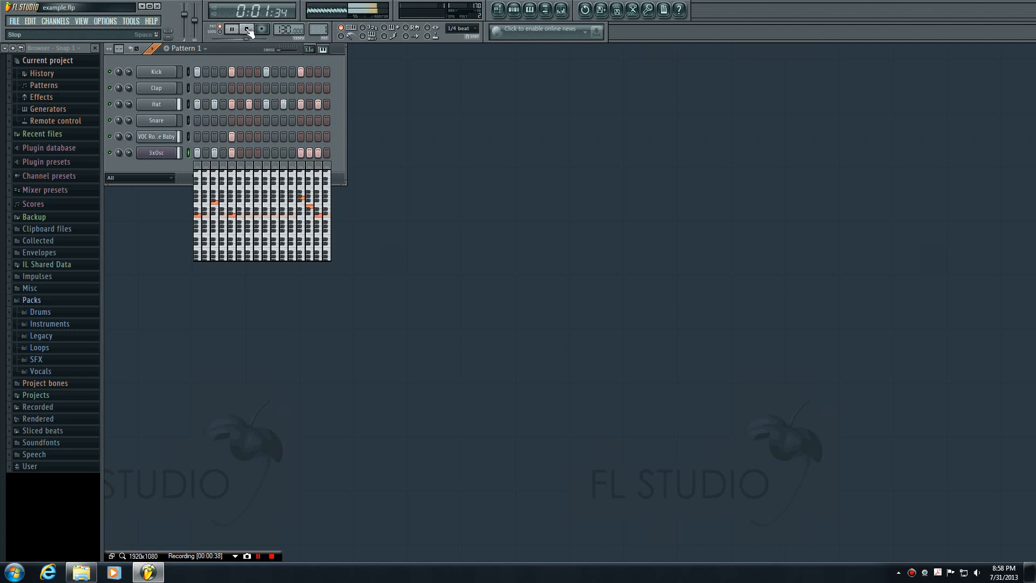
pyautogui.click(246, 28)
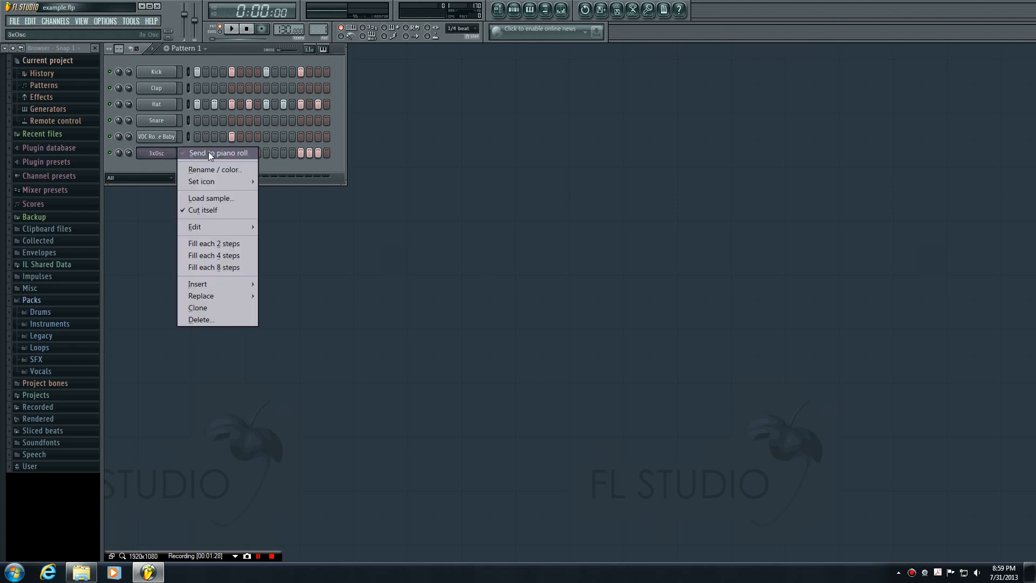
# Send the 3xOsc channel to the piano roll and play back its C5, F5, G5, E5 notes
pyautogui.click(218, 152)
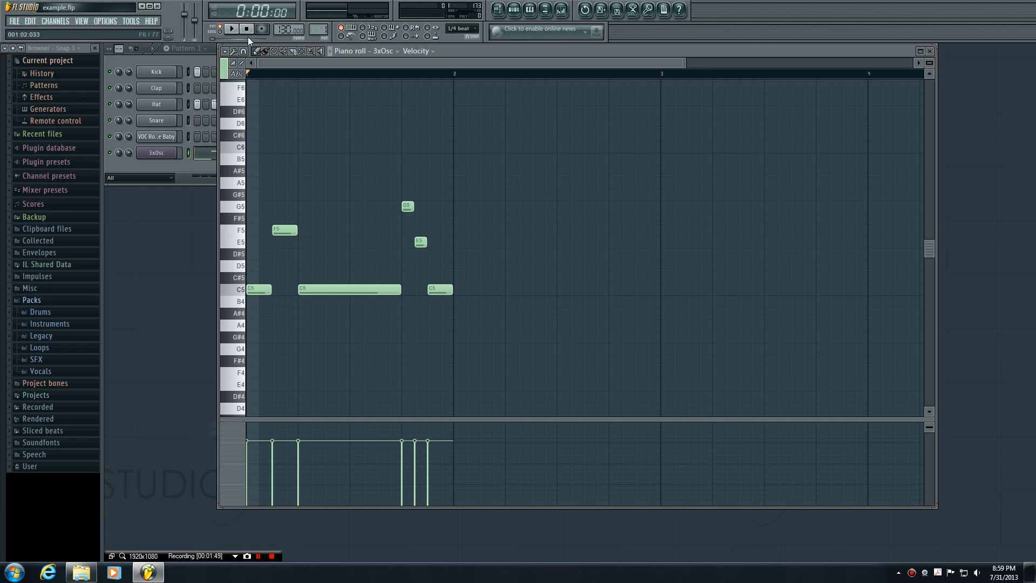
pyautogui.click(232, 28)
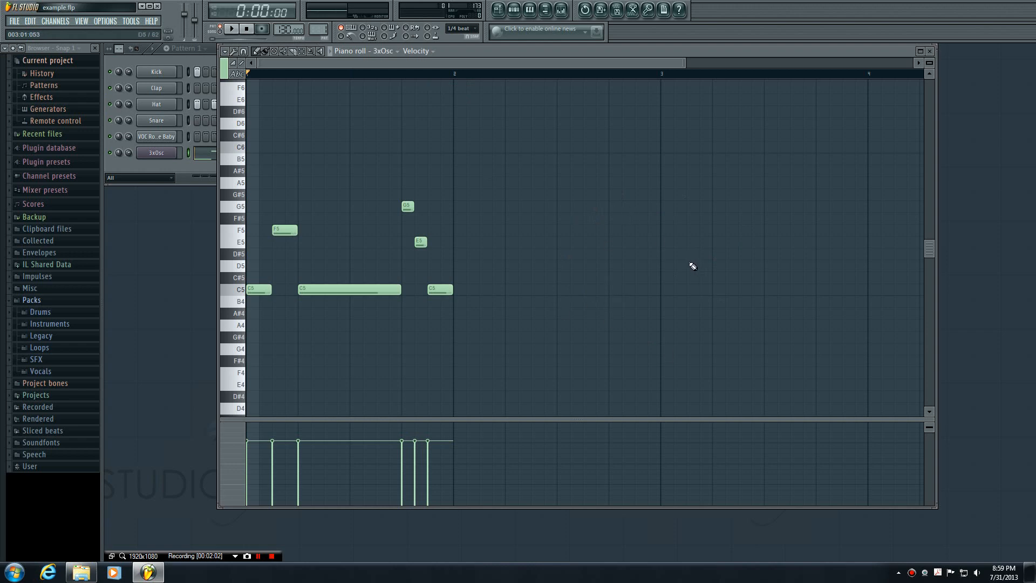
pyautogui.moveTo(700, 274)
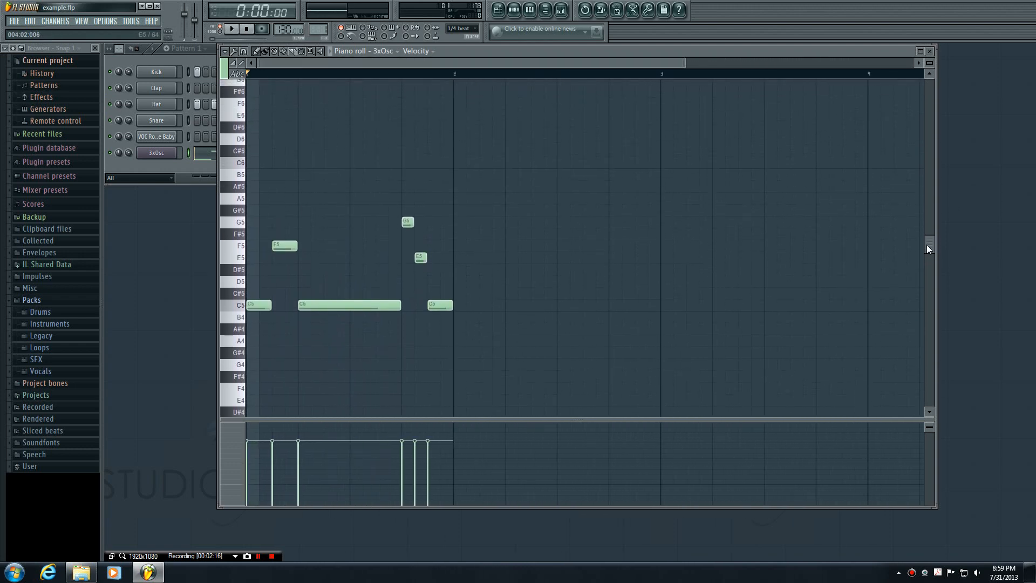
# Zoom the piano roll so the six 3xOsc notes of the first bar fill the grid
pyautogui.scroll(-3)
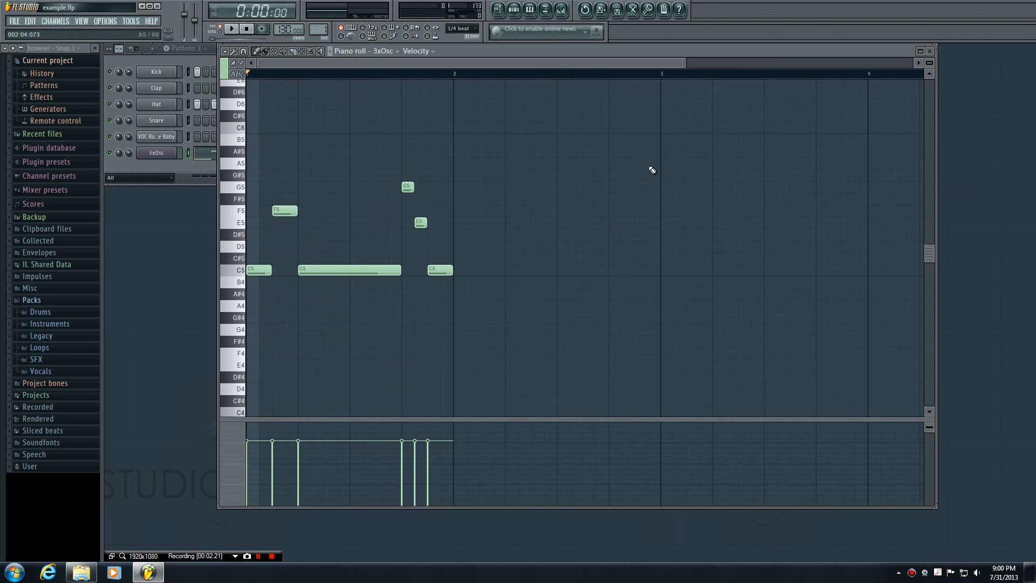
pyautogui.moveTo(576, 111)
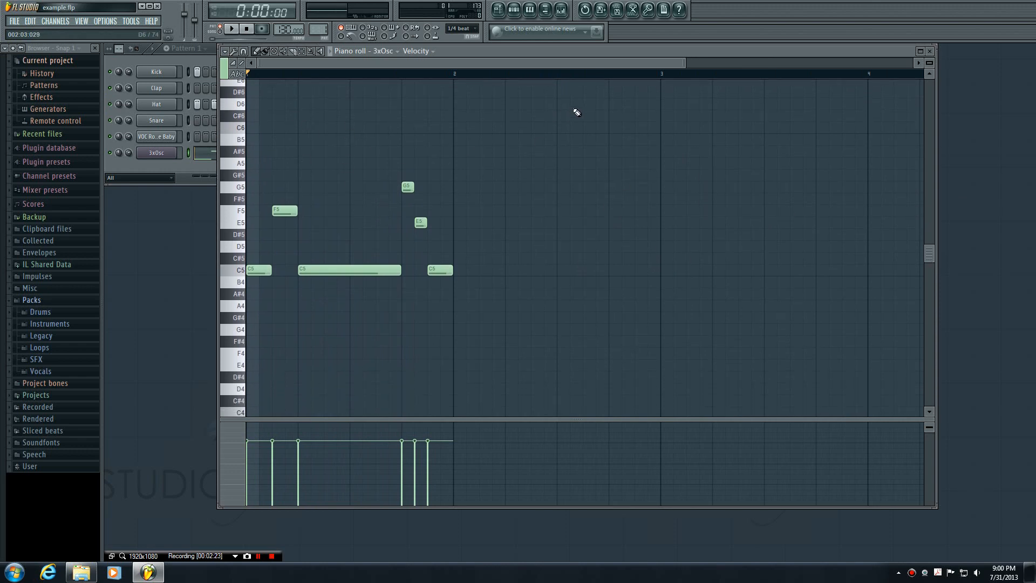
pyautogui.moveTo(578, 71)
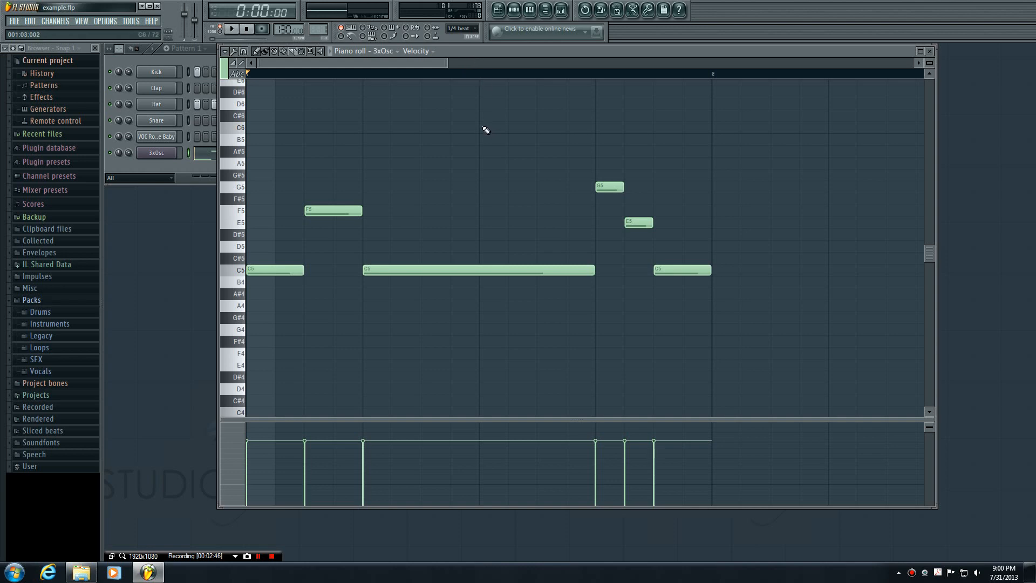
pyautogui.moveTo(359, 123)
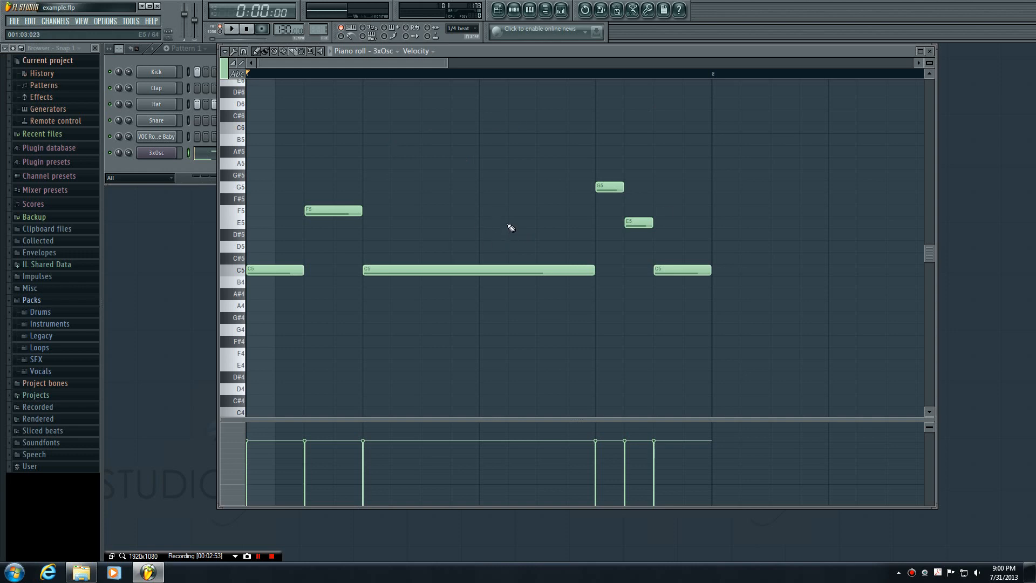
pyautogui.moveTo(508, 228)
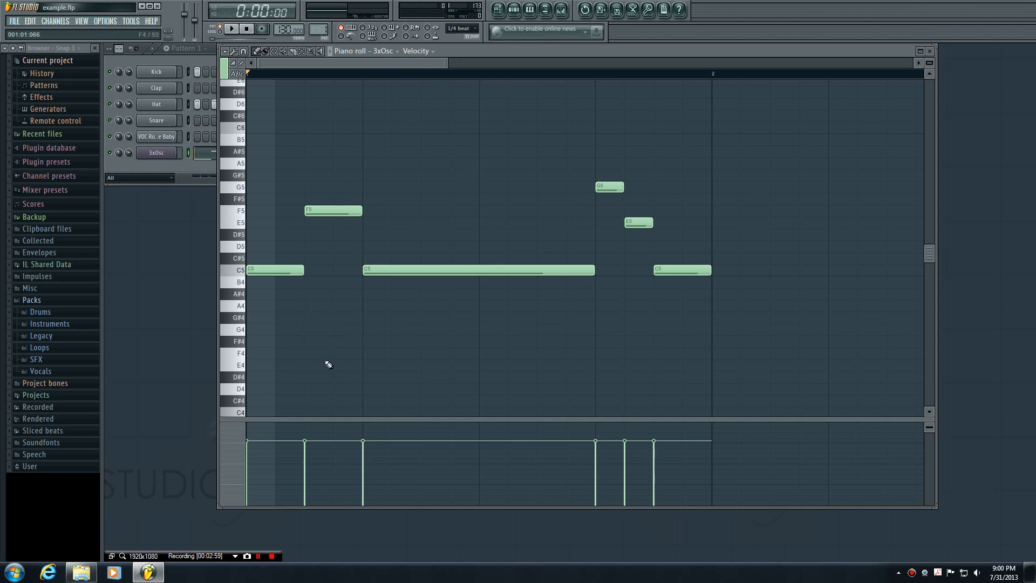
pyautogui.moveTo(352, 358)
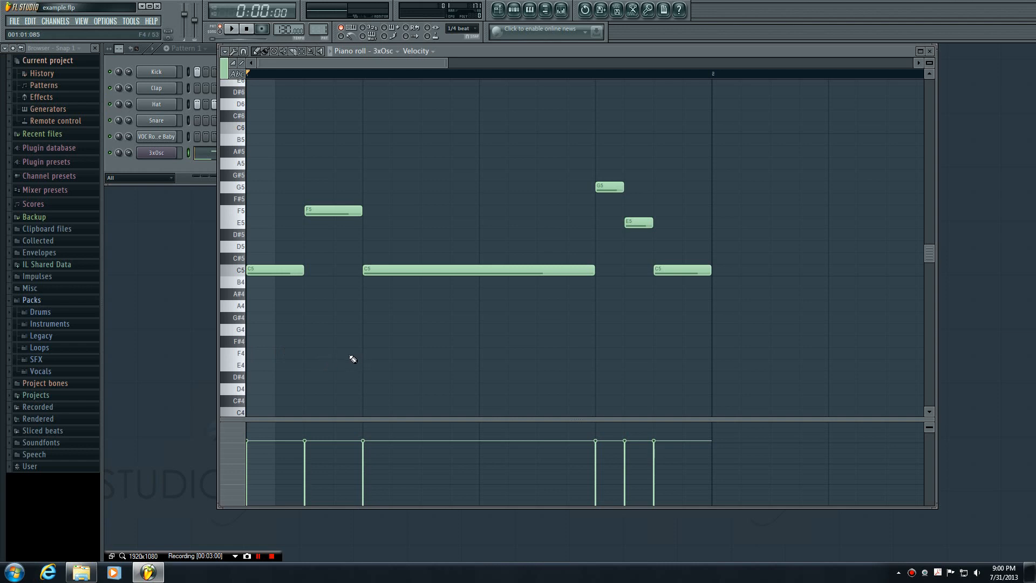
pyautogui.moveTo(358, 190)
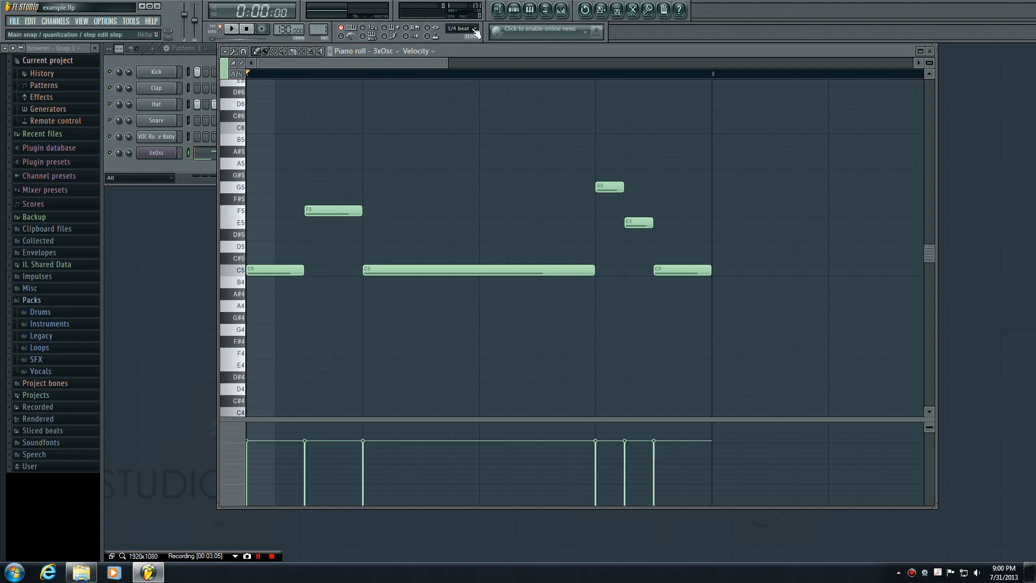
pyautogui.click(461, 28)
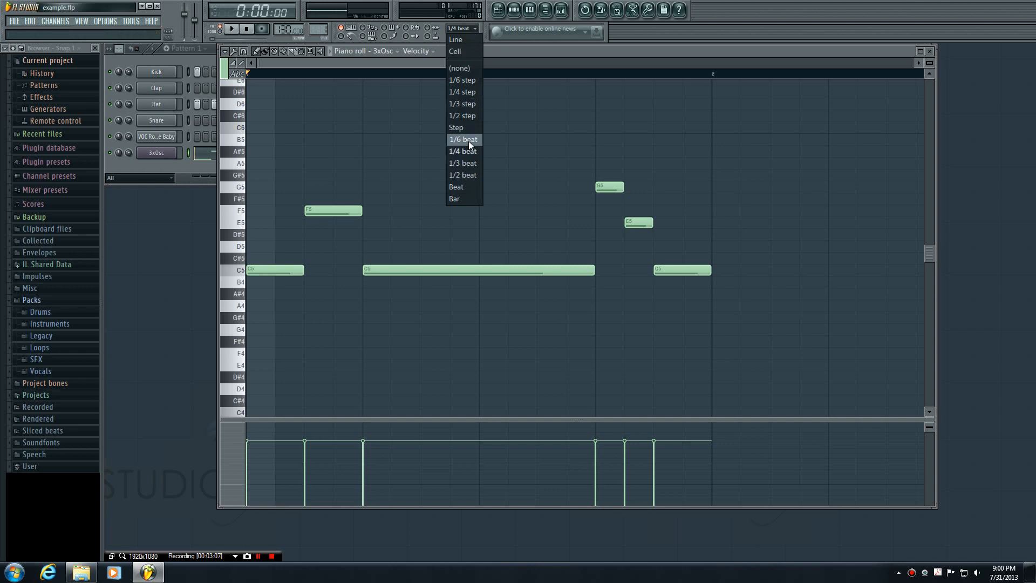
pyautogui.click(463, 139)
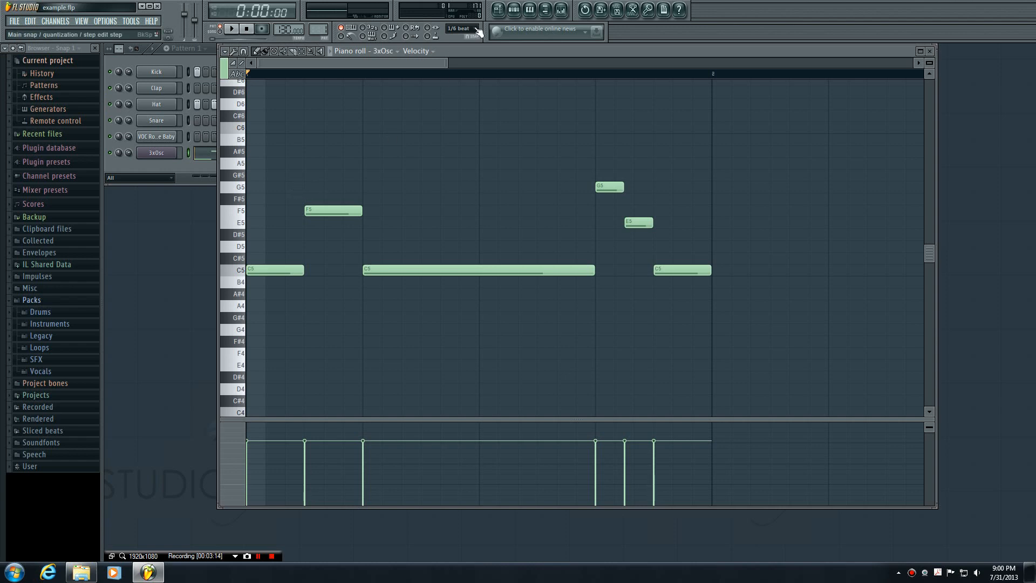
pyautogui.click(461, 28)
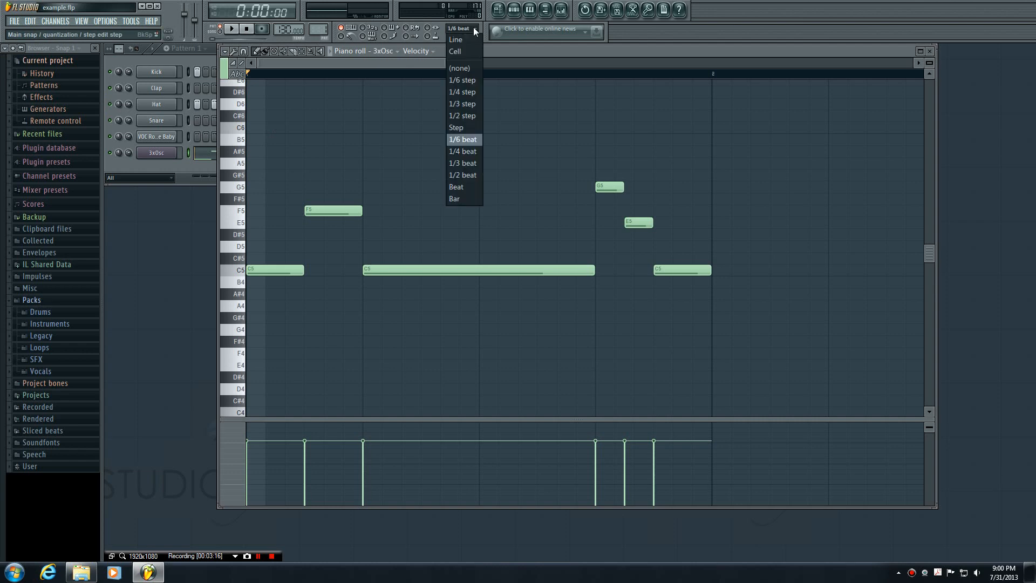
pyautogui.moveTo(463, 151)
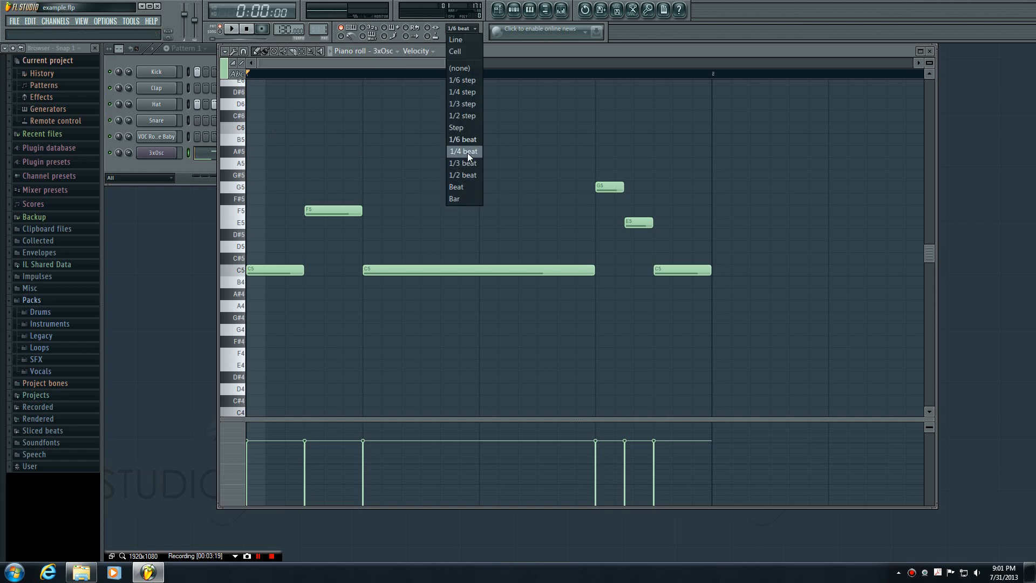
pyautogui.click(463, 152)
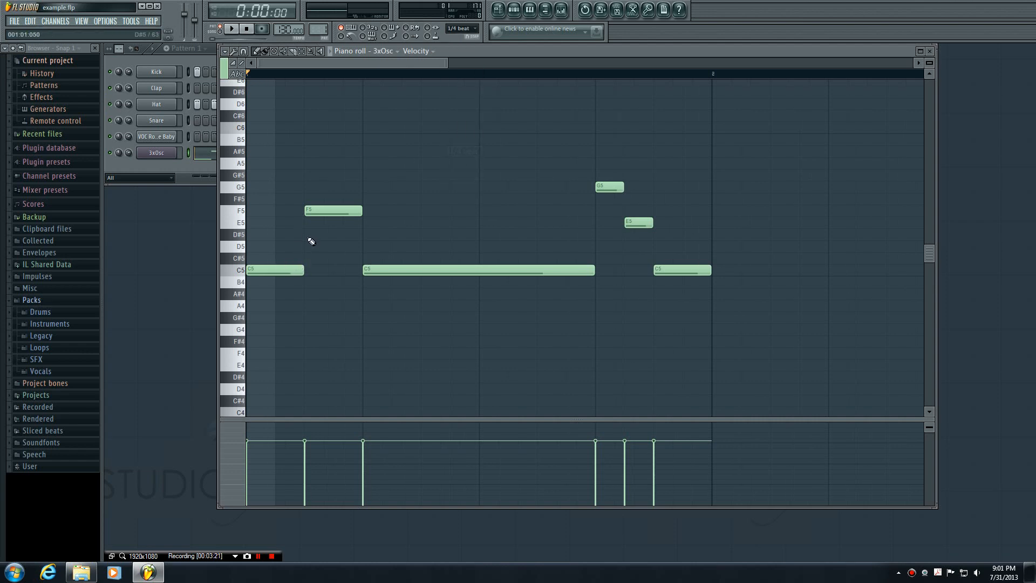
pyautogui.click(461, 28)
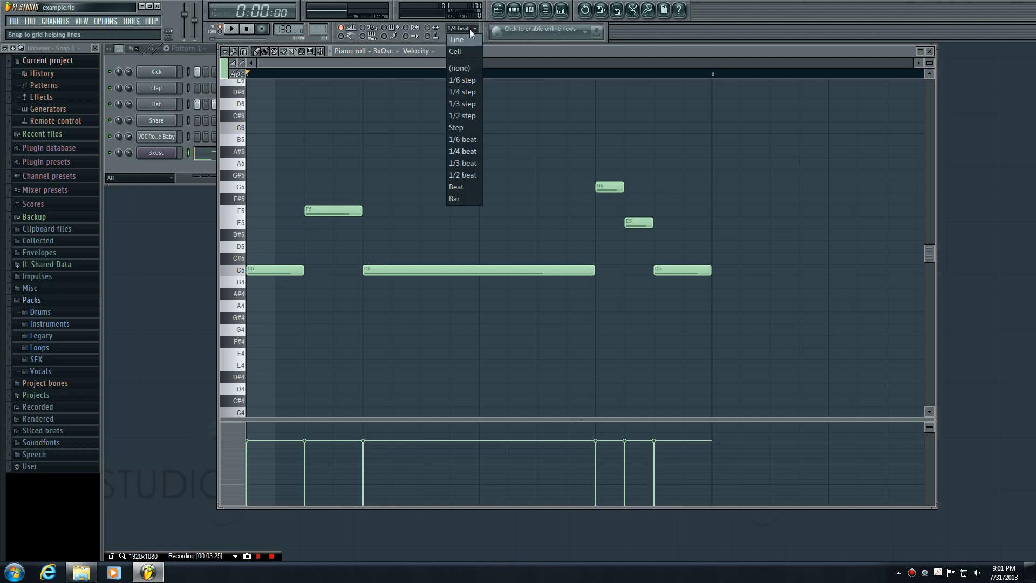
pyautogui.click(463, 151)
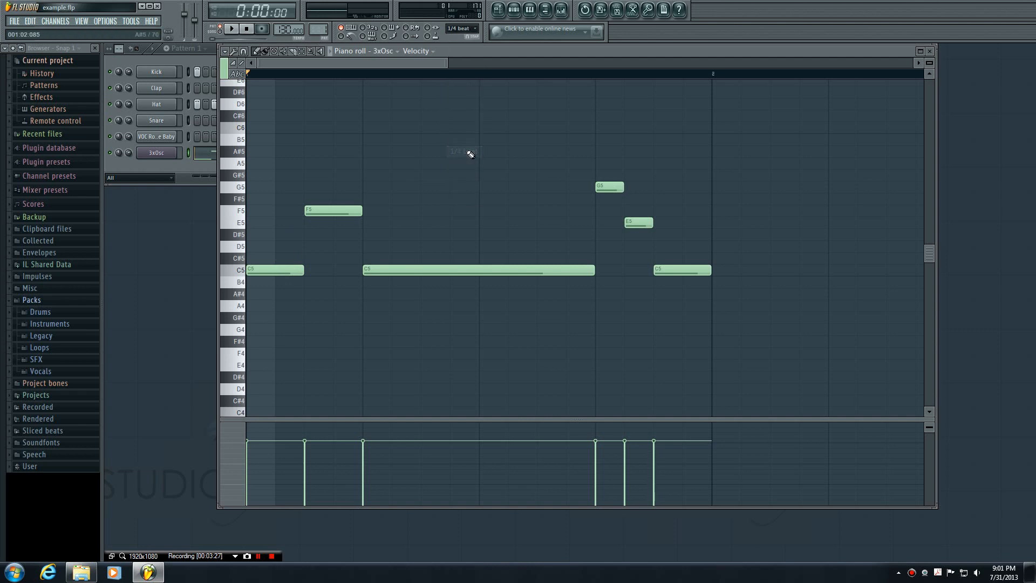
pyautogui.moveTo(406, 219)
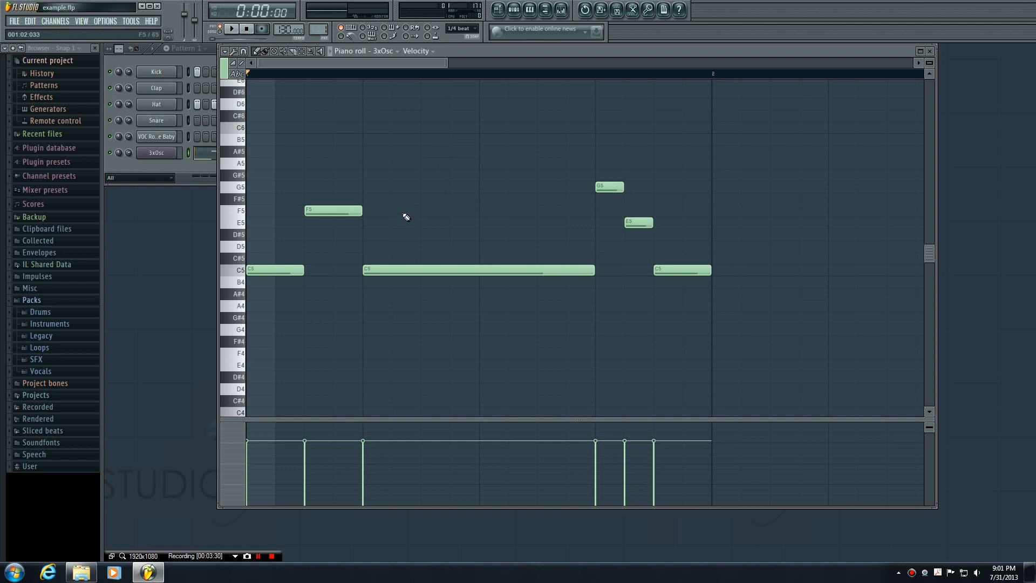
pyautogui.moveTo(403, 225)
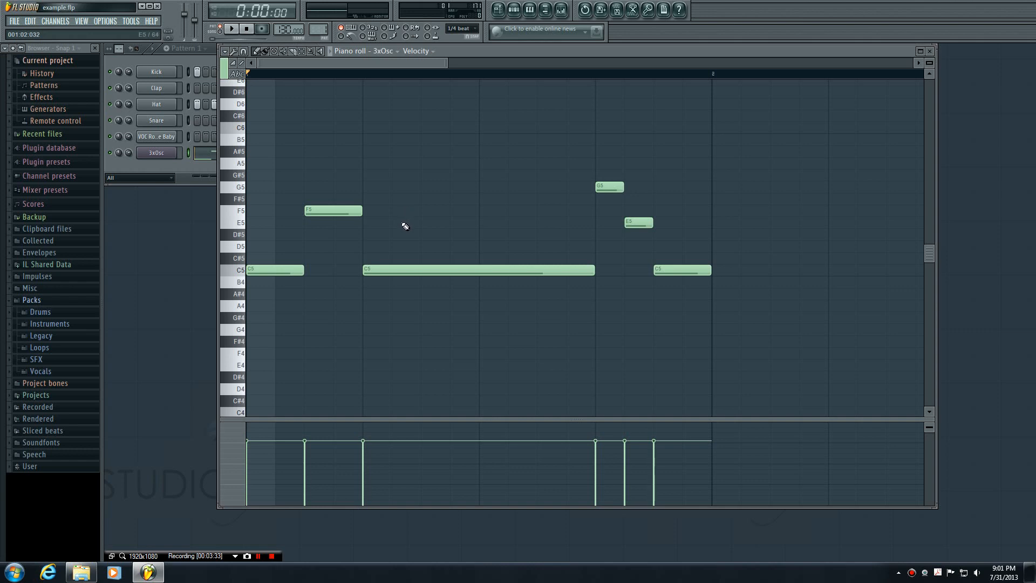
pyautogui.moveTo(380, 191)
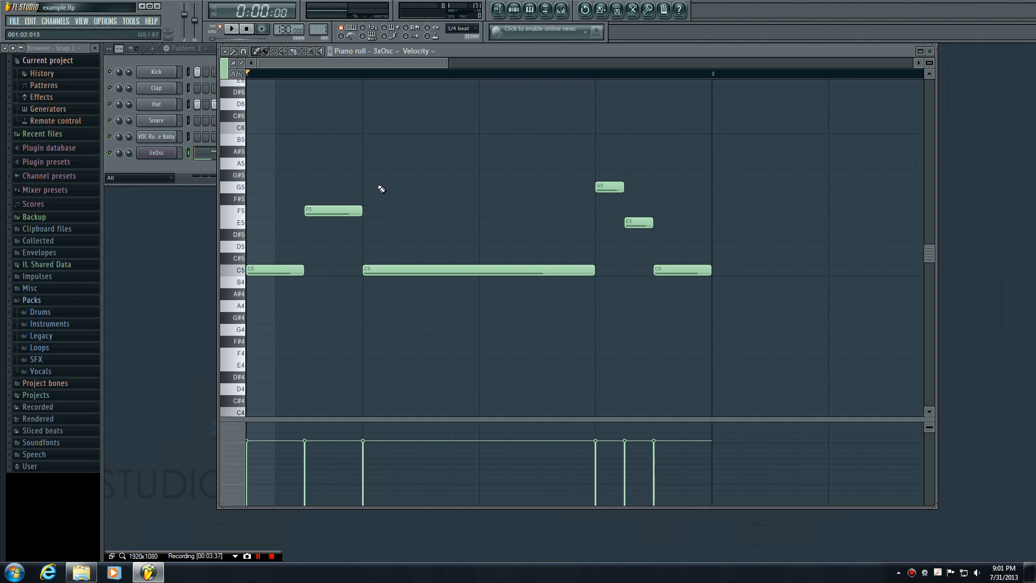
pyautogui.moveTo(350, 188)
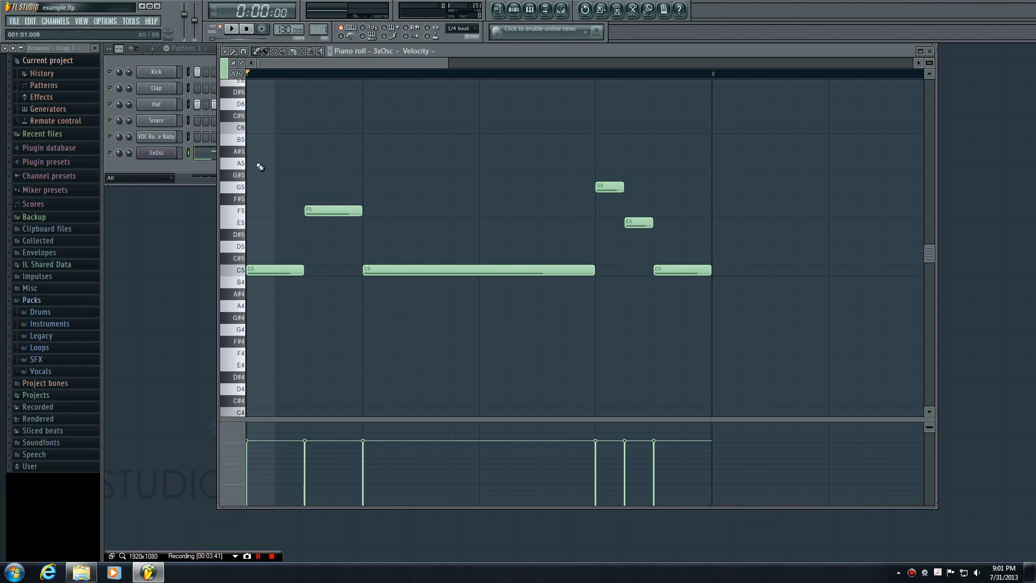
# Draw a new long note to build the opening C5–E5–G5 chord and audition it twice
pyautogui.moveTo(249, 163); pyautogui.dragTo(390, 162)
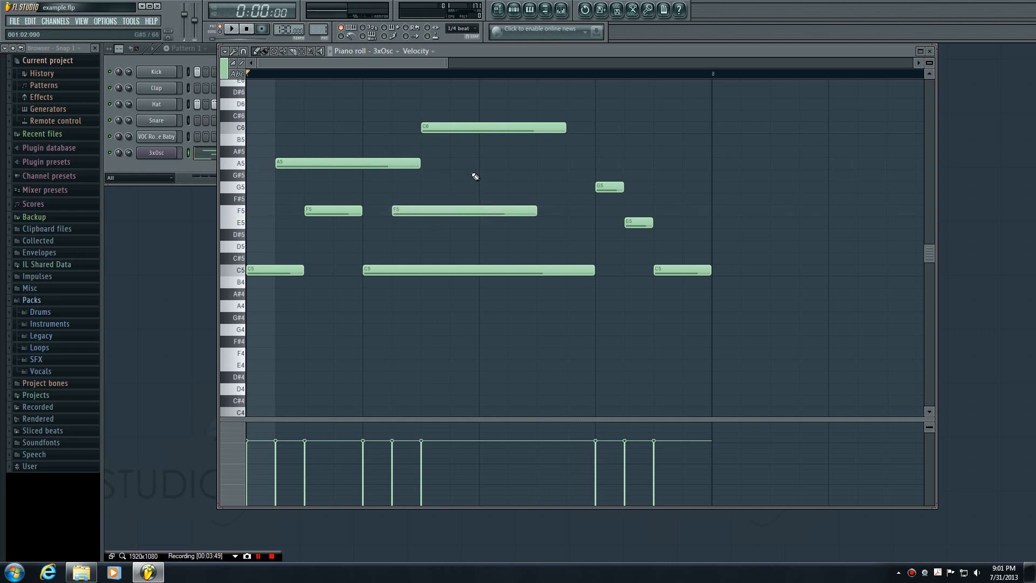
pyautogui.click(231, 28)
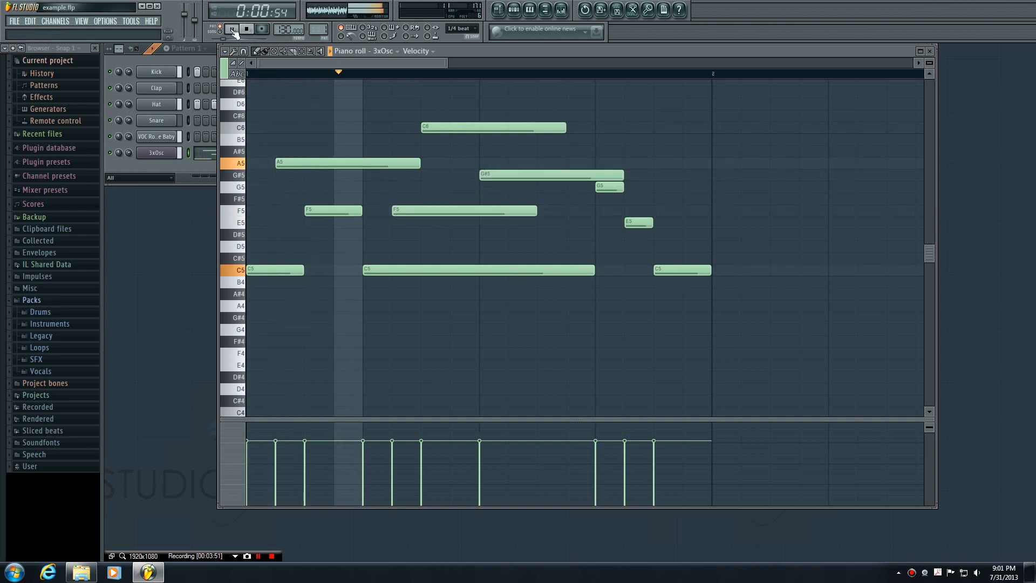
pyautogui.click(246, 28)
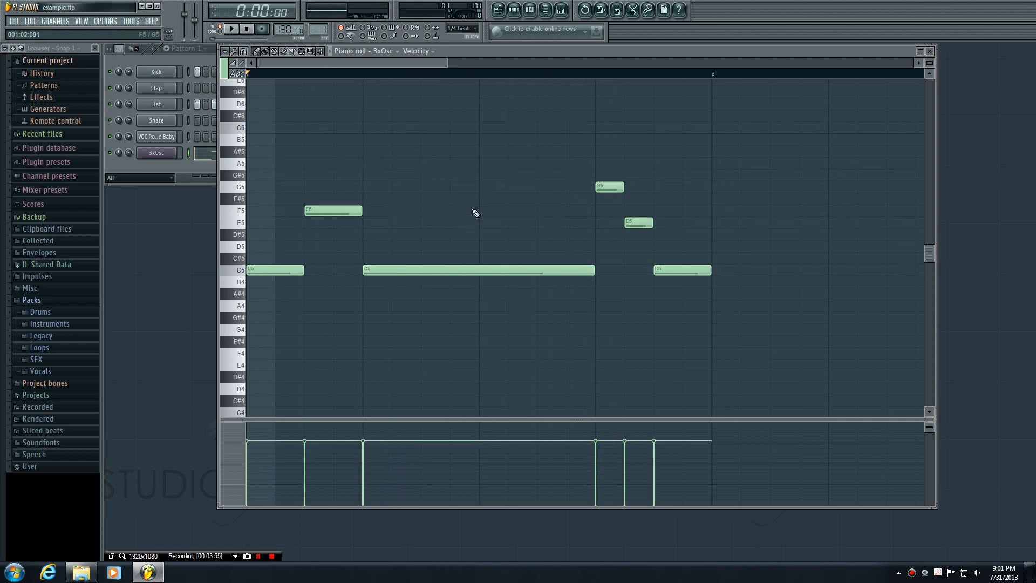
pyautogui.click(231, 28)
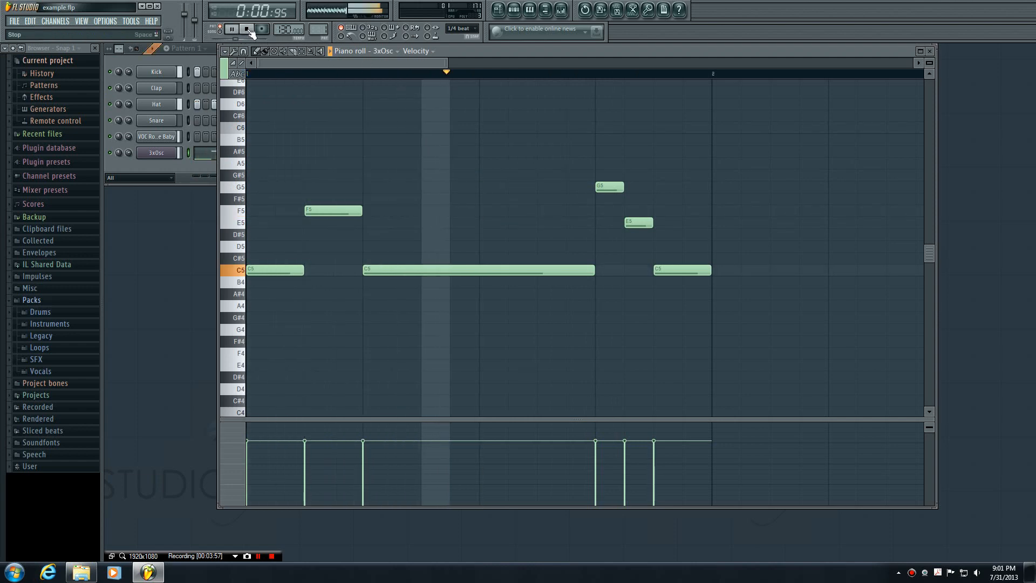
pyautogui.click(231, 28)
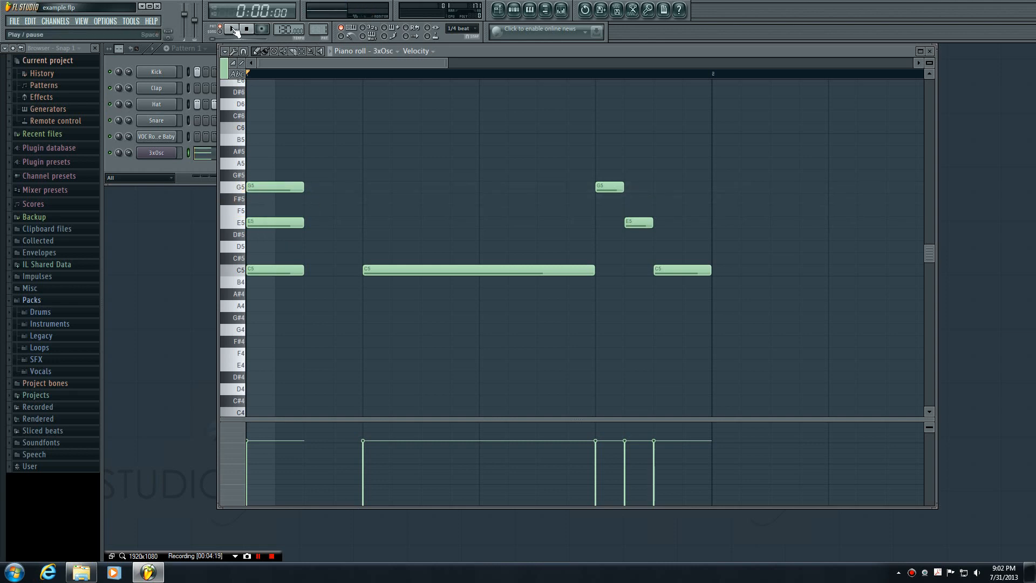
# Audition the chord, nudge the G5 note and put it back in place
pyautogui.click(231, 29)
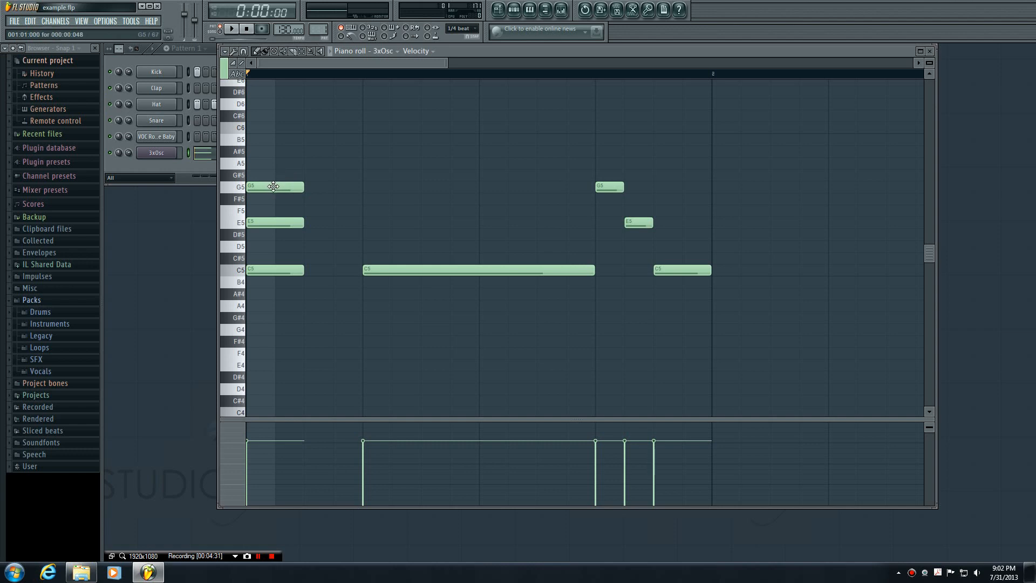
pyautogui.moveTo(274, 187); pyautogui.dragTo(304, 198)
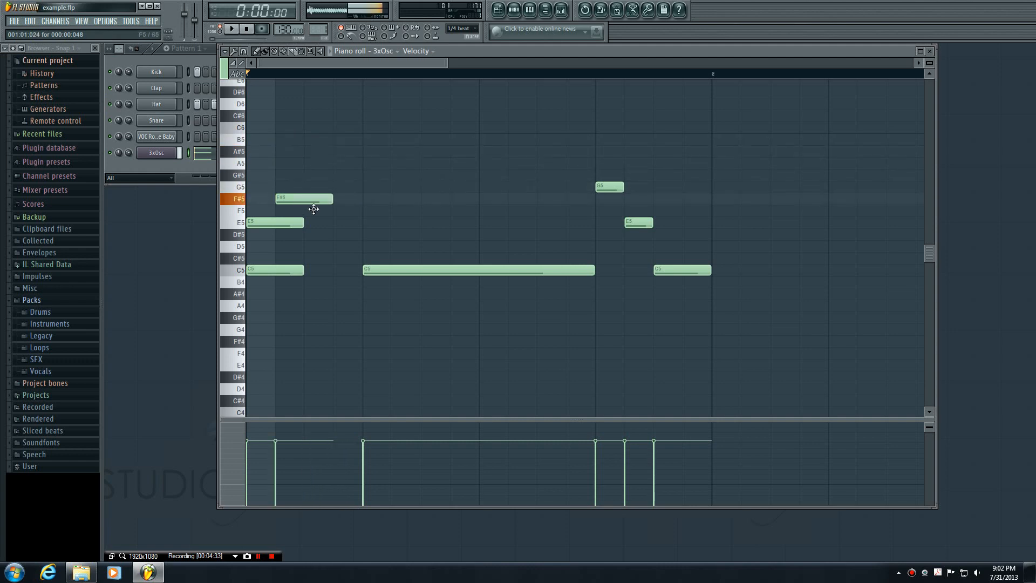
pyautogui.moveTo(302, 198); pyautogui.dragTo(275, 187)
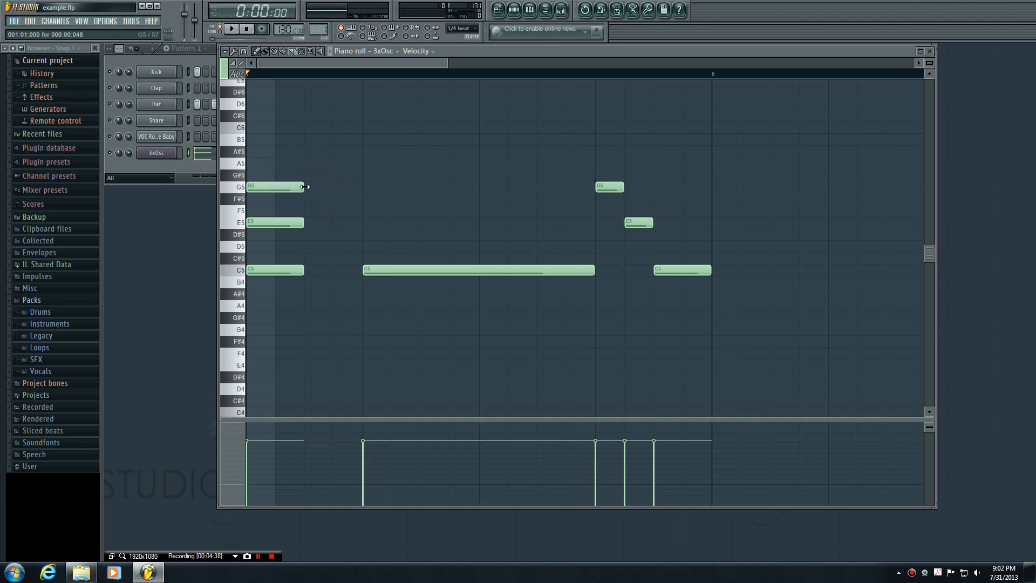
# Stretch the G5, E5 and C5 chord notes to a full beat and audition the longer chord
pyautogui.moveTo(304, 186); pyautogui.dragTo(362, 186)
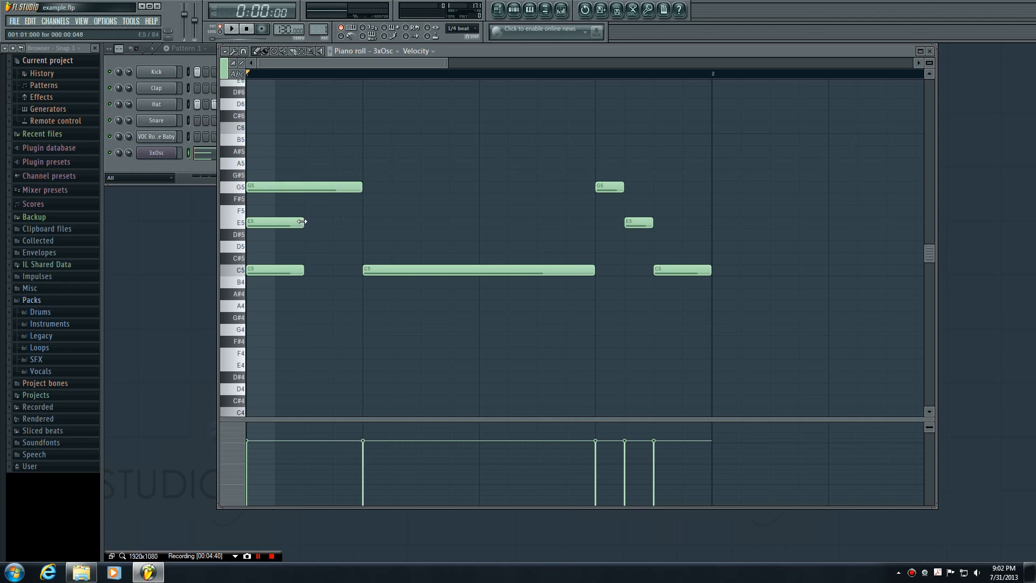
pyautogui.moveTo(304, 222); pyautogui.dragTo(363, 223)
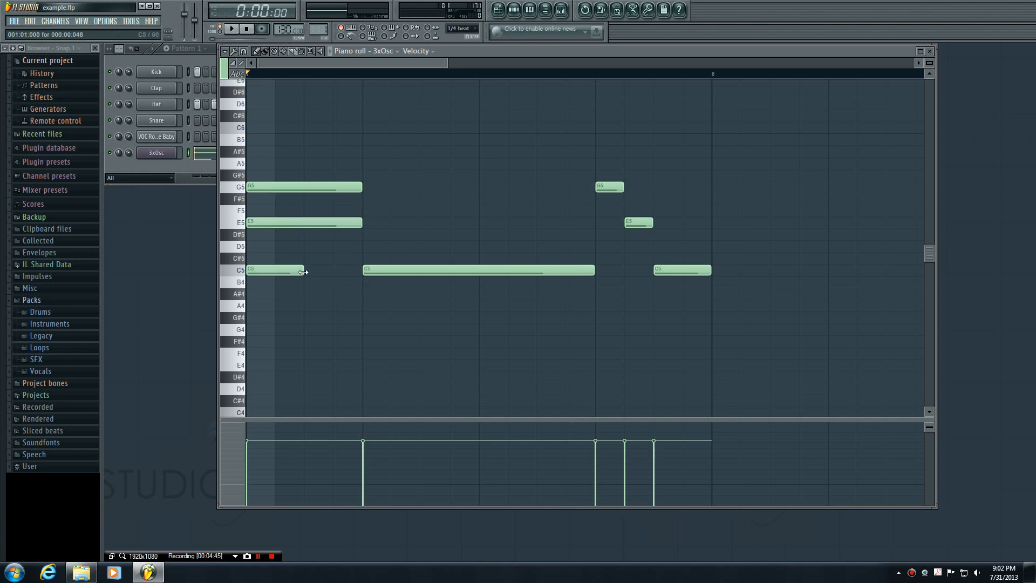
pyautogui.moveTo(302, 270); pyautogui.dragTo(357, 270)
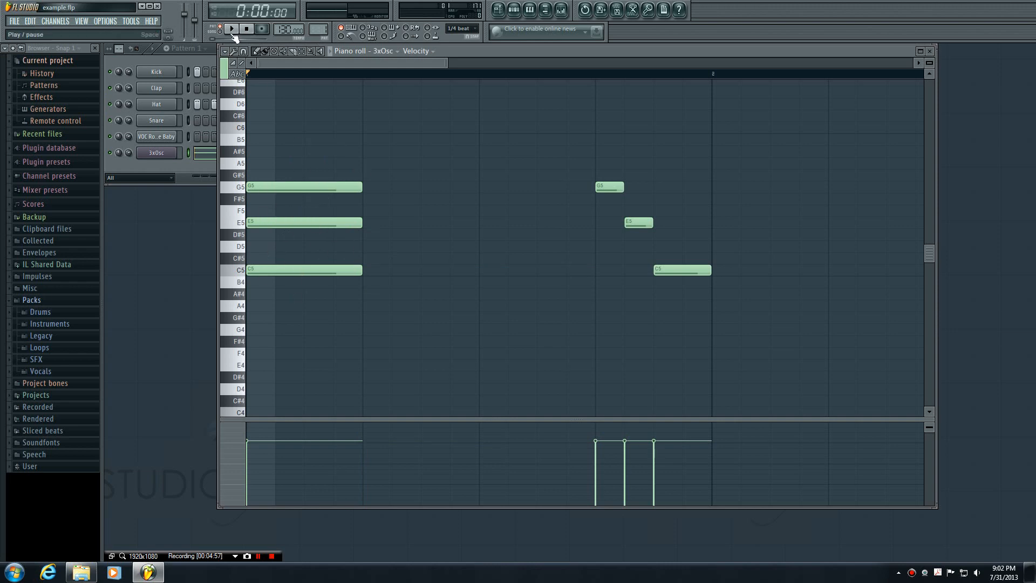
pyautogui.click(232, 29)
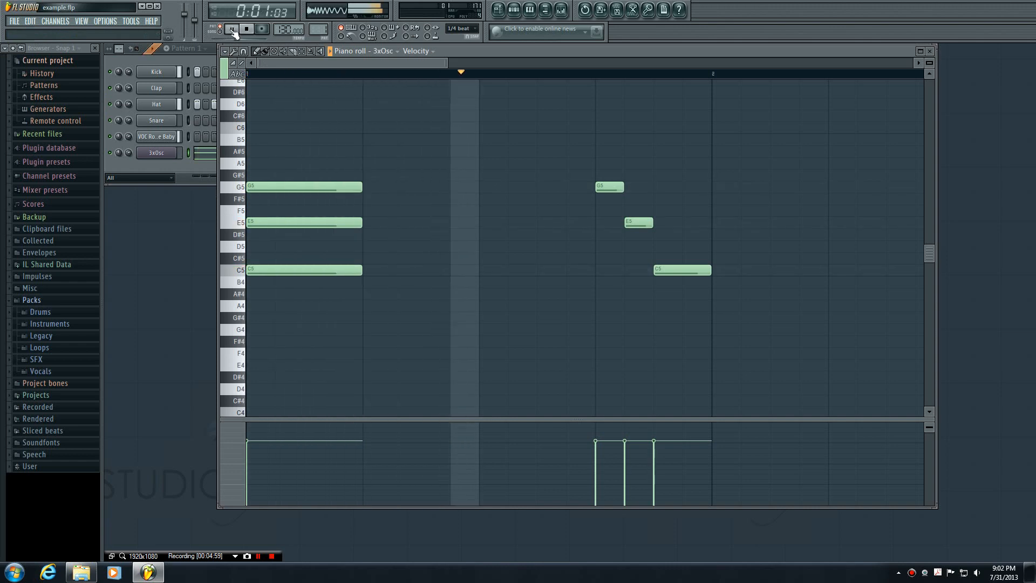
pyautogui.click(231, 28)
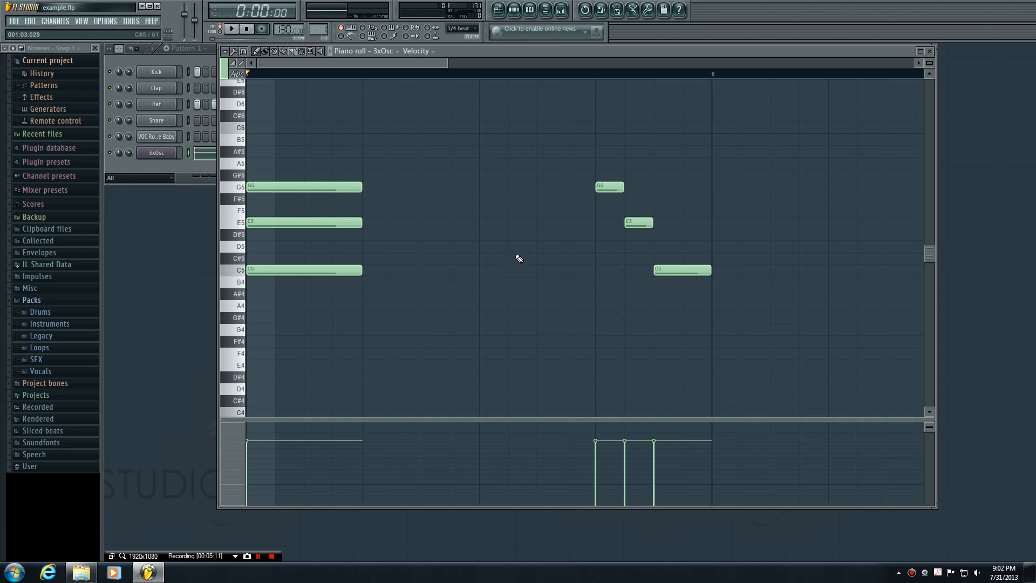
pyautogui.moveTo(619, 221)
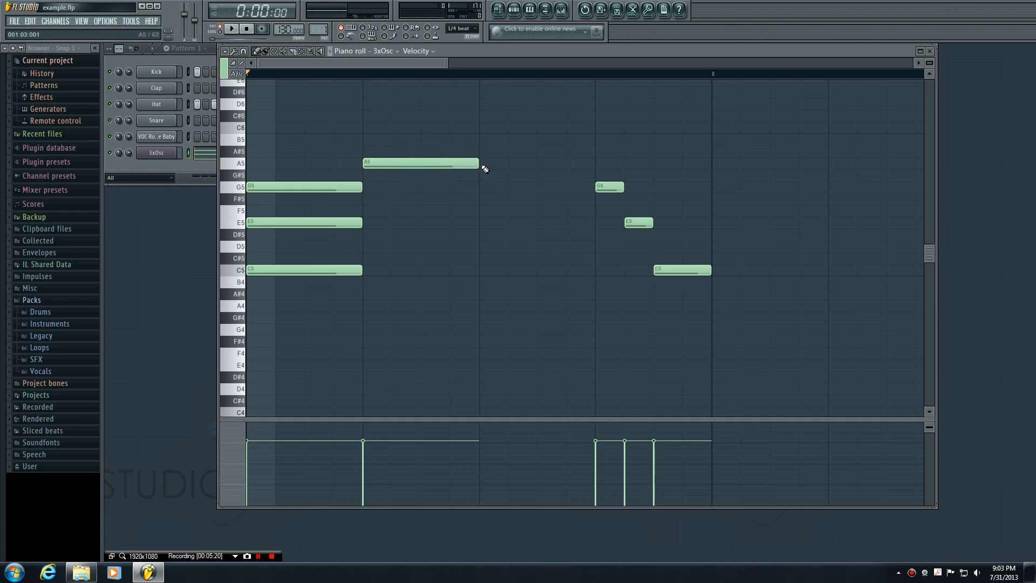
pyautogui.moveTo(490, 216)
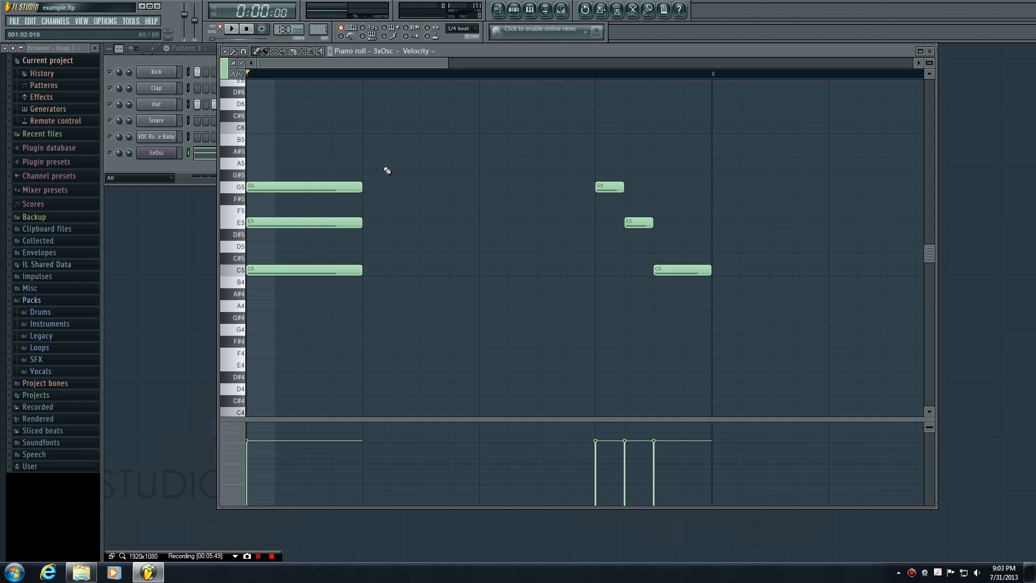
pyautogui.click(435, 174)
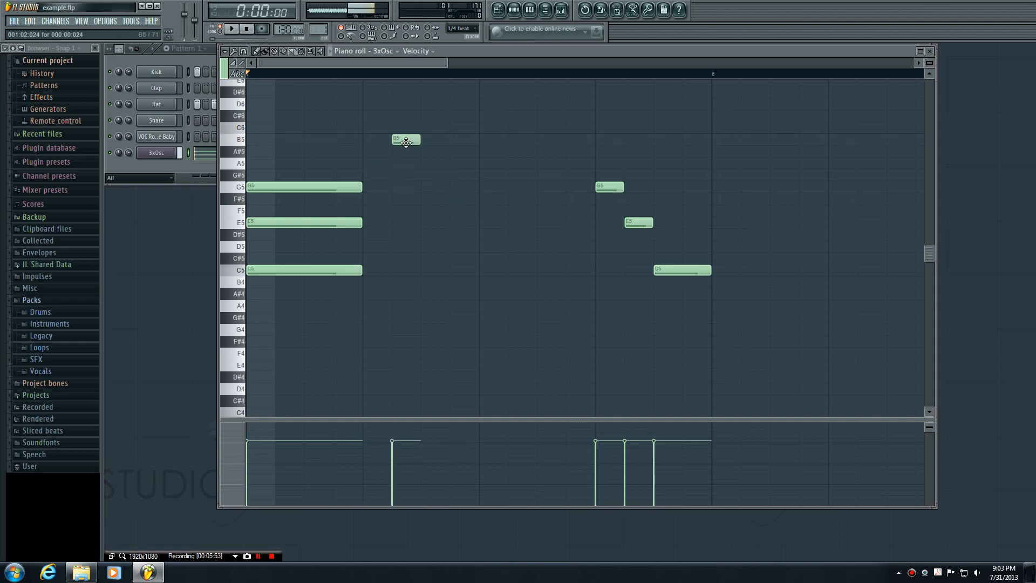
pyautogui.moveTo(418, 139); pyautogui.dragTo(449, 139)
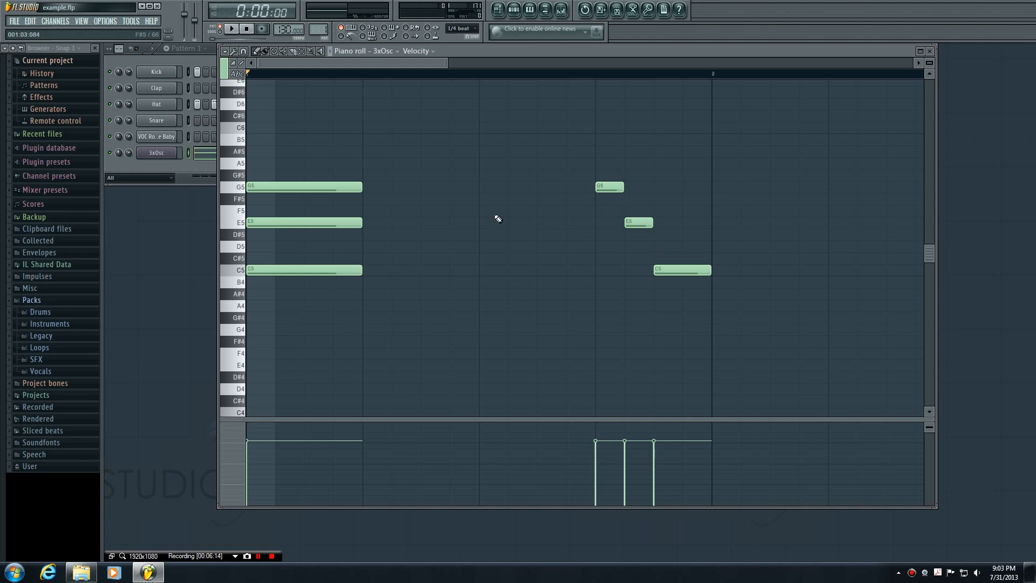
pyautogui.moveTo(412, 266)
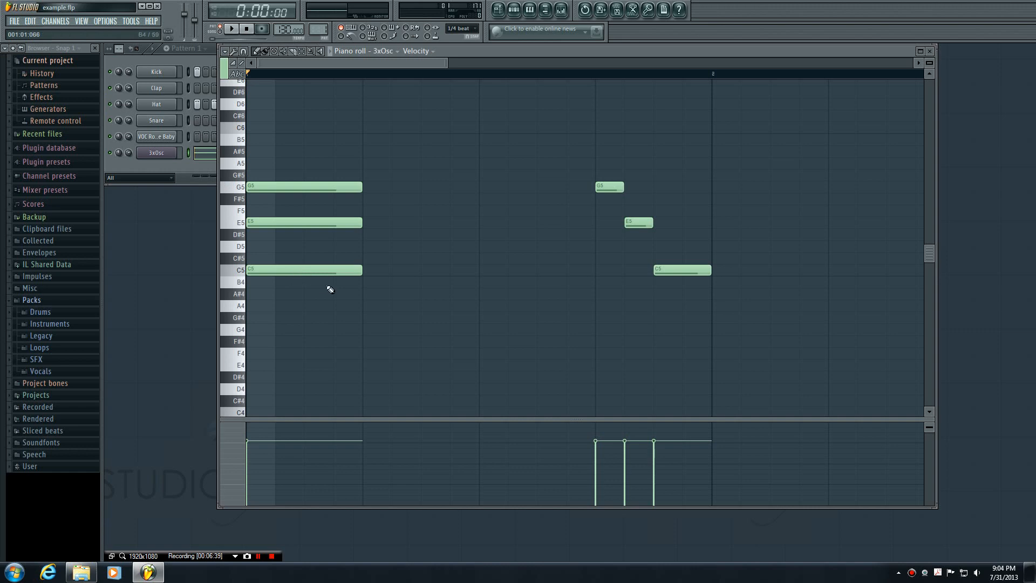
pyautogui.moveTo(343, 292)
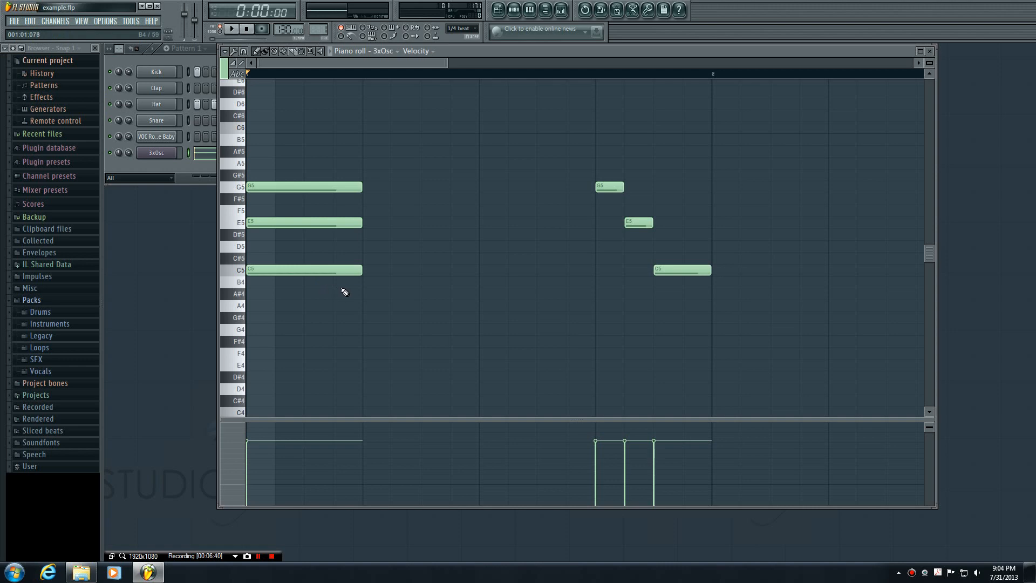
pyautogui.moveTo(405, 386)
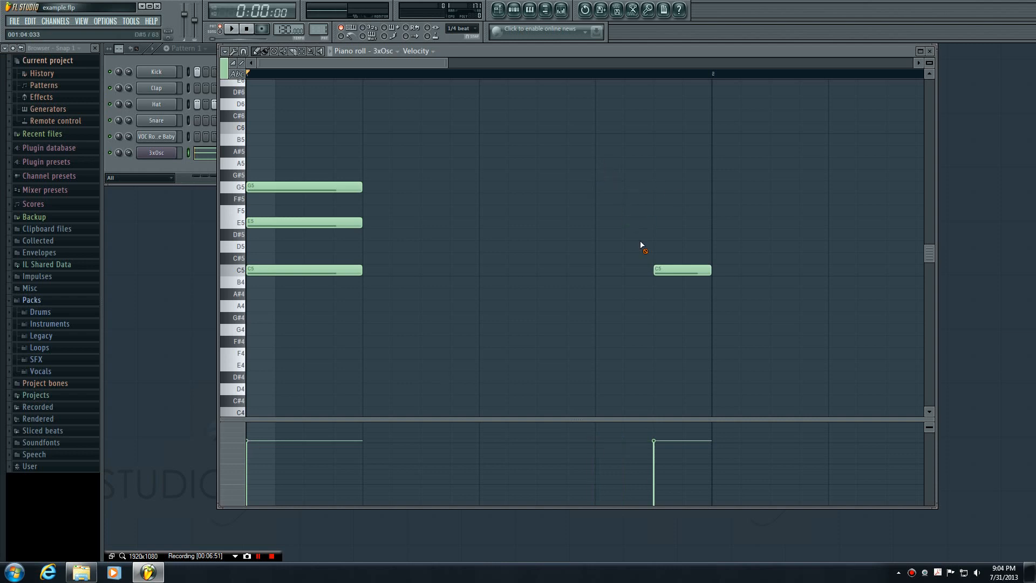
# Audition the lone chord, adjust its velocity, and add a C5 note at beat three
pyautogui.click(231, 28)
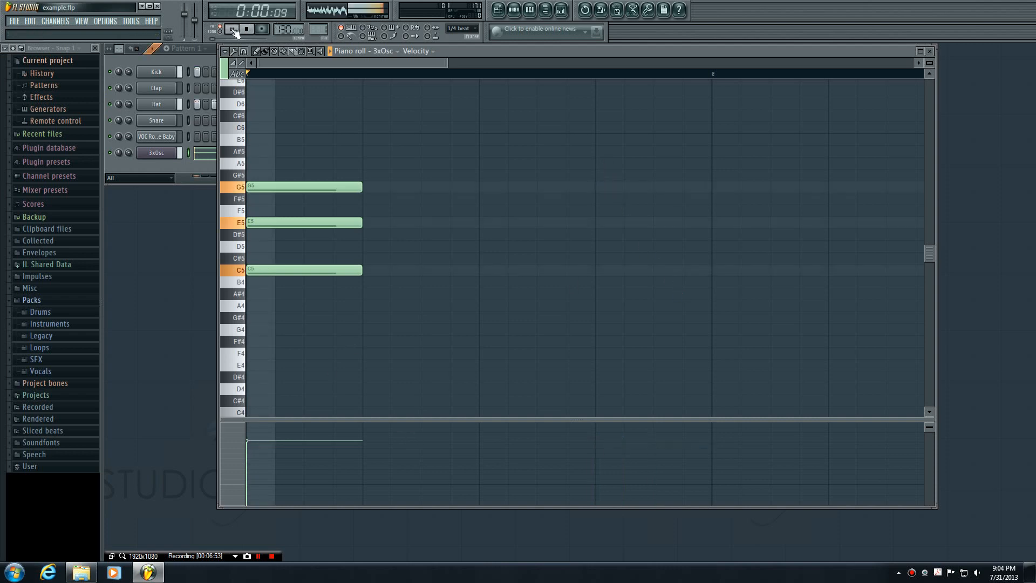
pyautogui.click(232, 28)
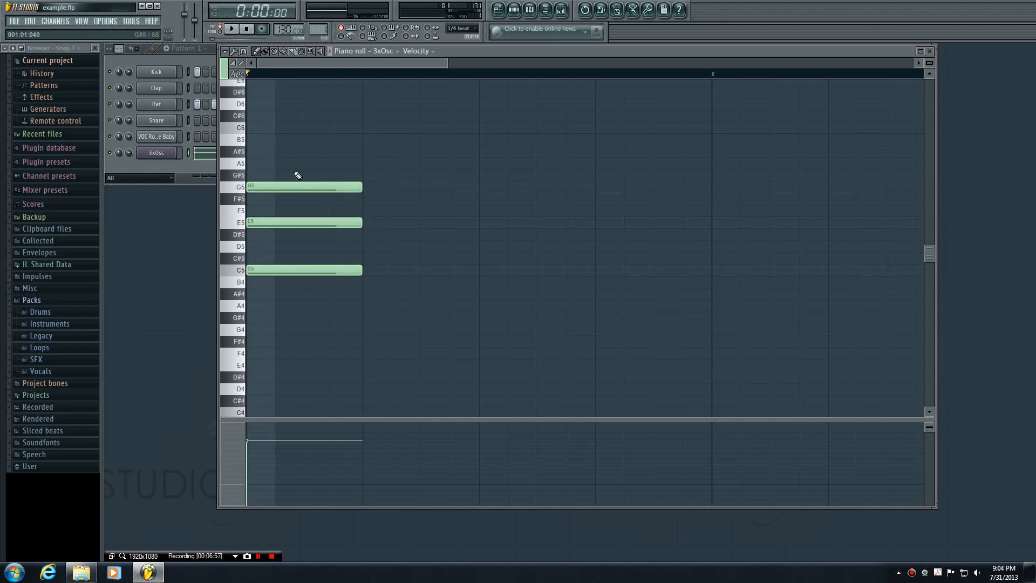
pyautogui.moveTo(348, 411)
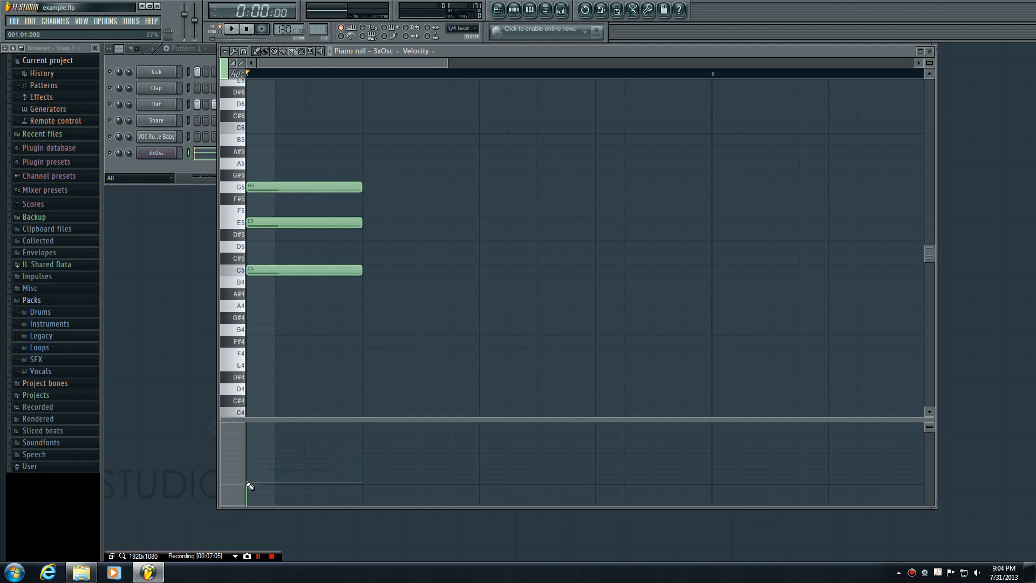
pyautogui.click(230, 28)
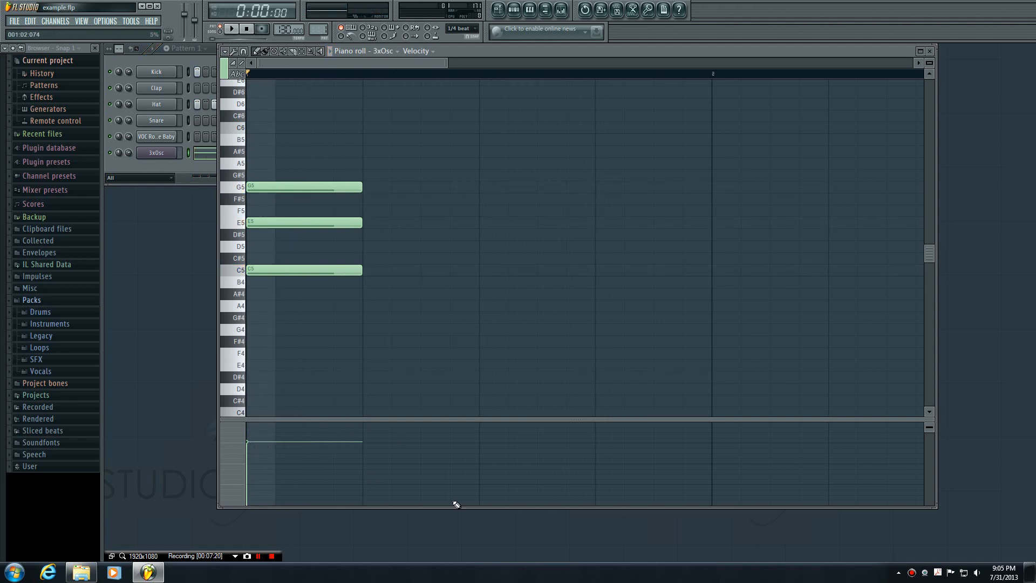
pyautogui.click(507, 270)
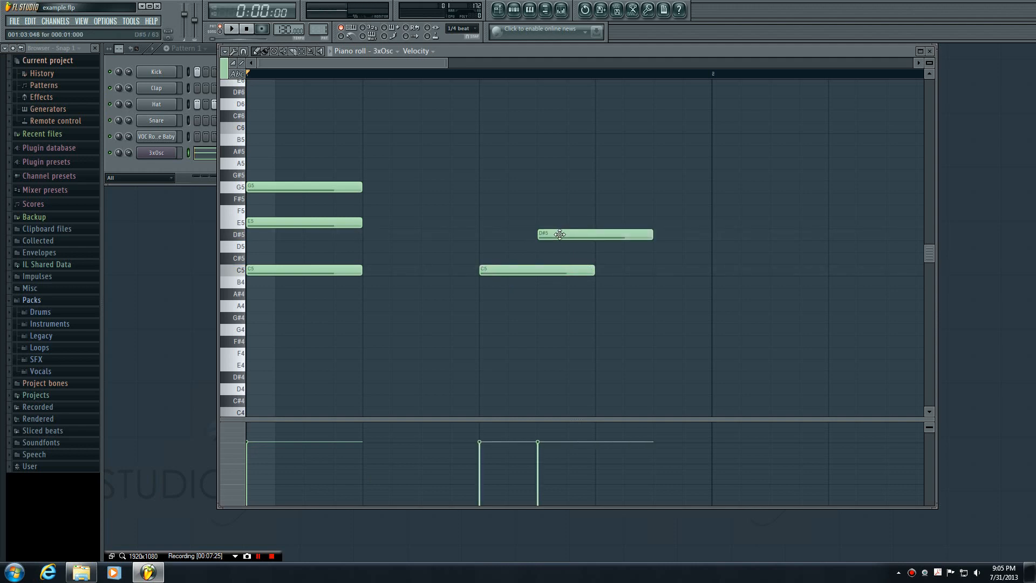
# Place the second beat-three note as G5 ending with the C5 and audition the staggered notes
pyautogui.moveTo(595, 233); pyautogui.dragTo(564, 222)
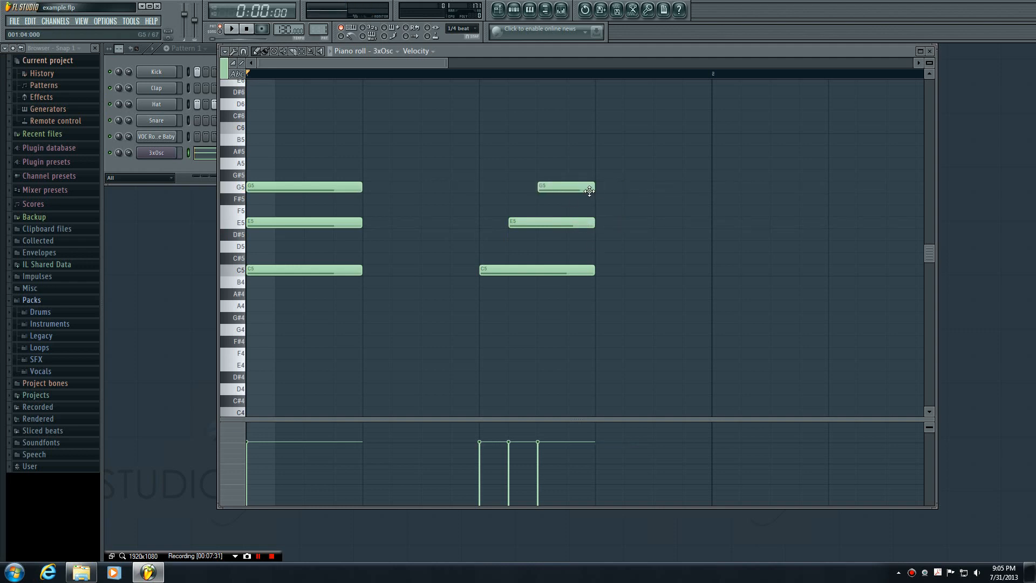
pyautogui.click(231, 28)
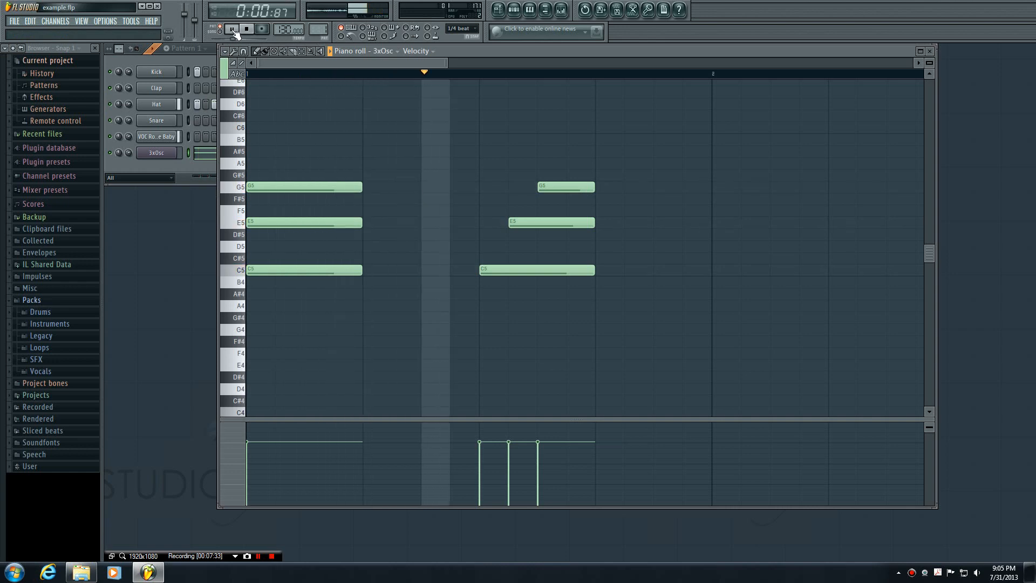
pyautogui.click(231, 28)
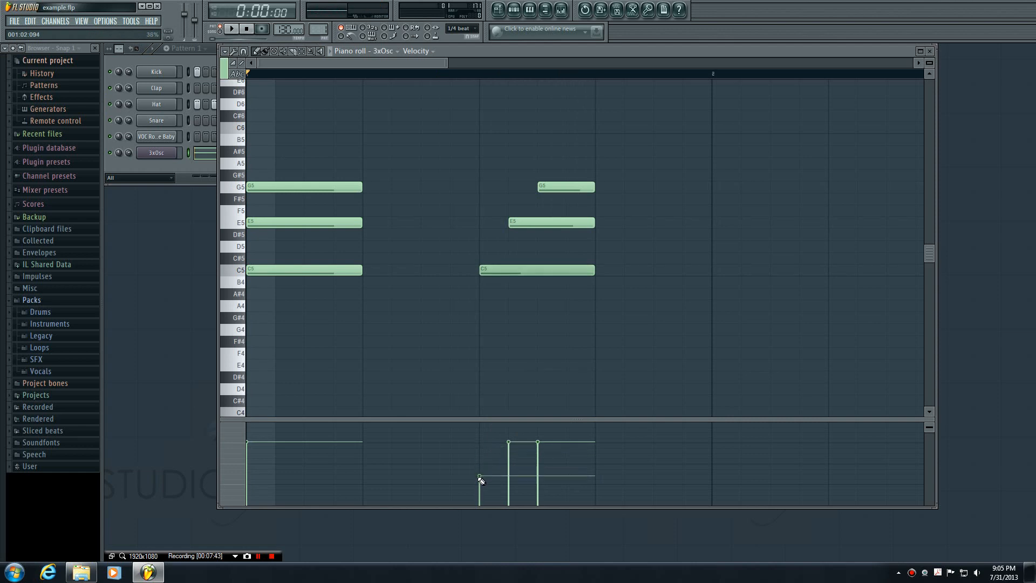
# Lower the beat-three C5 velocity so velocities rise toward G5, then audition the result
pyautogui.moveTo(479, 478); pyautogui.dragTo(507, 466)
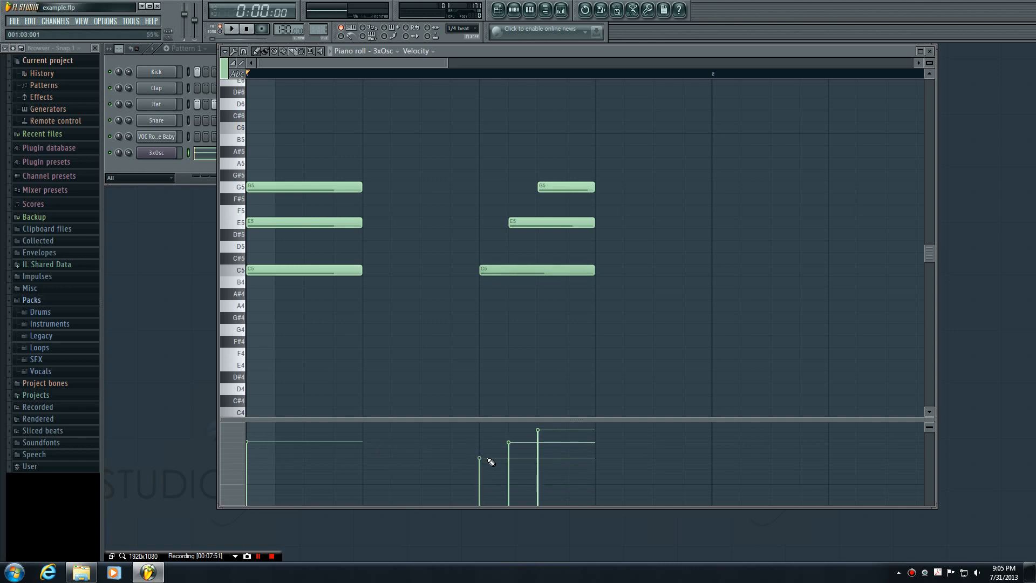
pyautogui.click(231, 28)
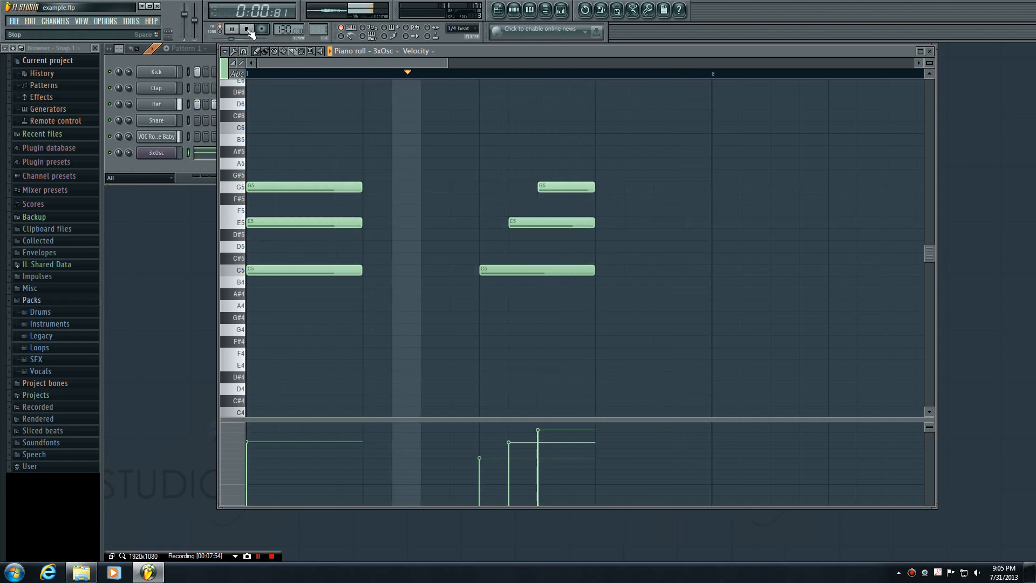
pyautogui.click(246, 28)
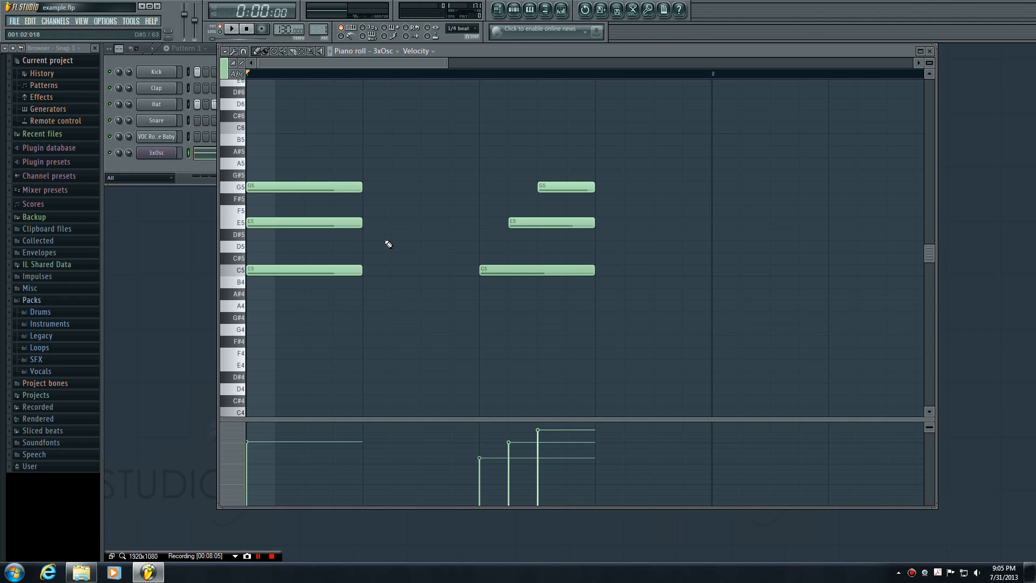
pyautogui.moveTo(418, 240)
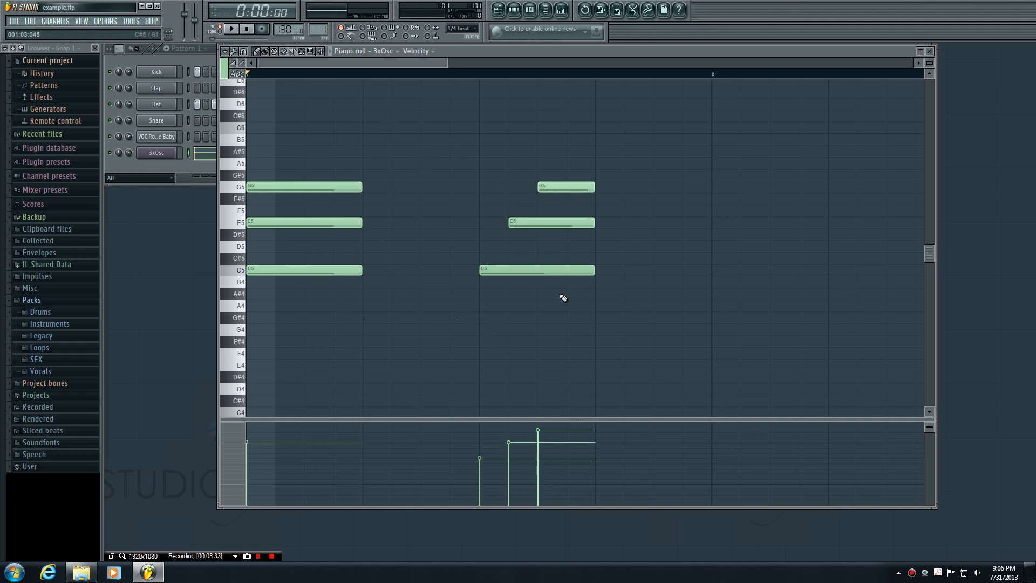
pyautogui.moveTo(500, 313)
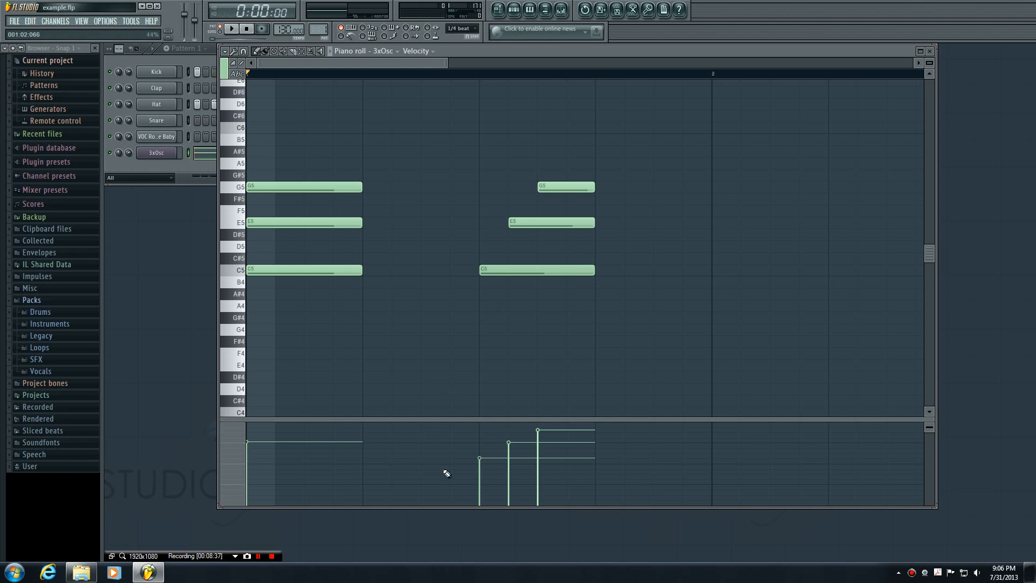
pyautogui.click(270, 555)
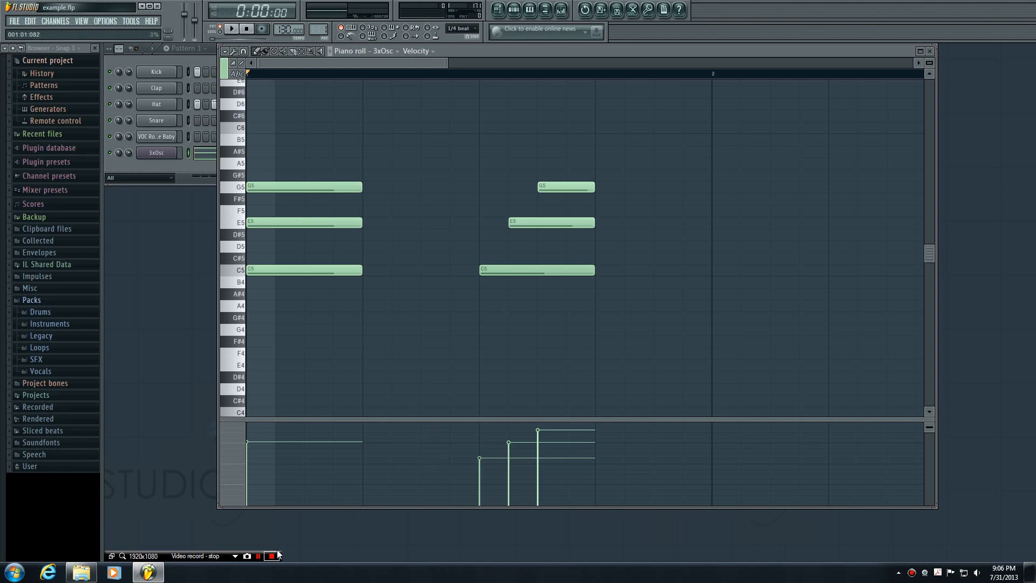